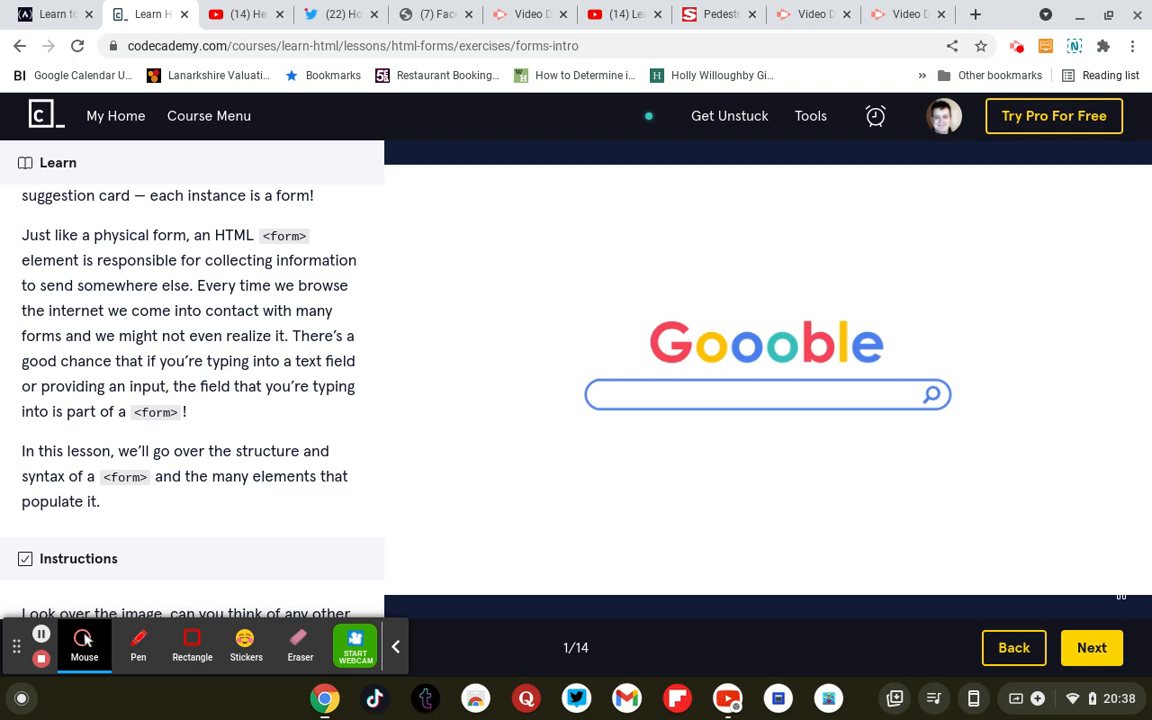
Fill the Gooble sample search box with 'Is this search bar a form?' while reading the intro lesson
type("Is this search bar a form?")
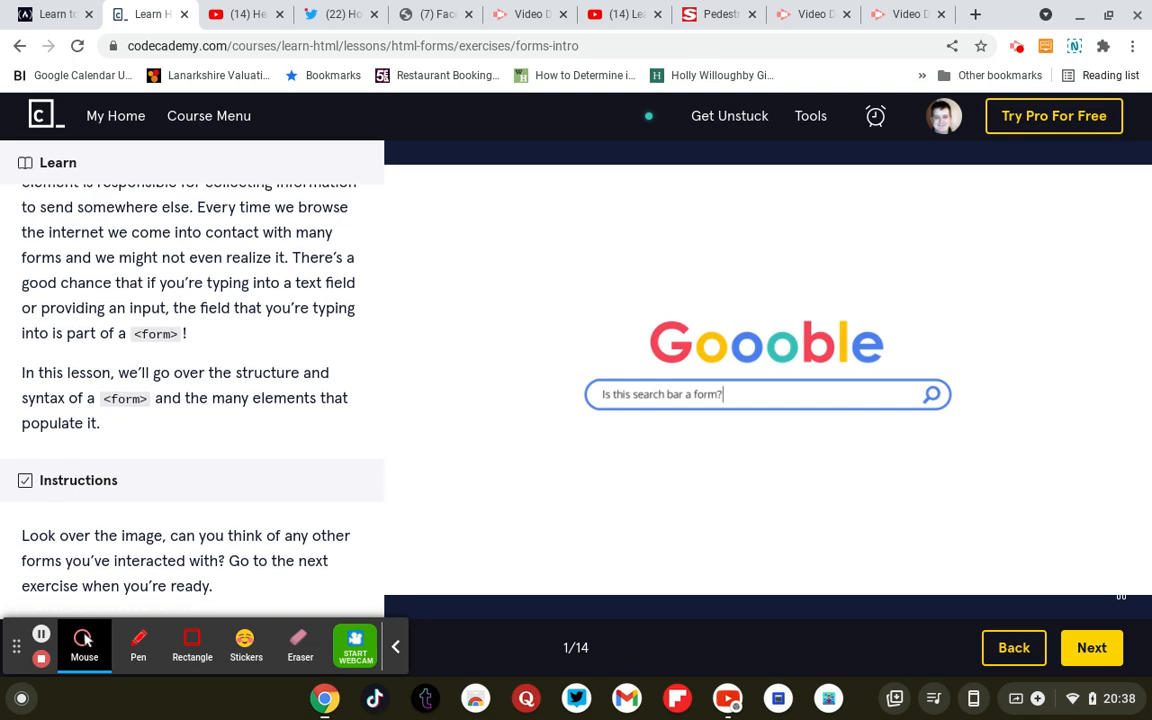
scroll("down", 3)
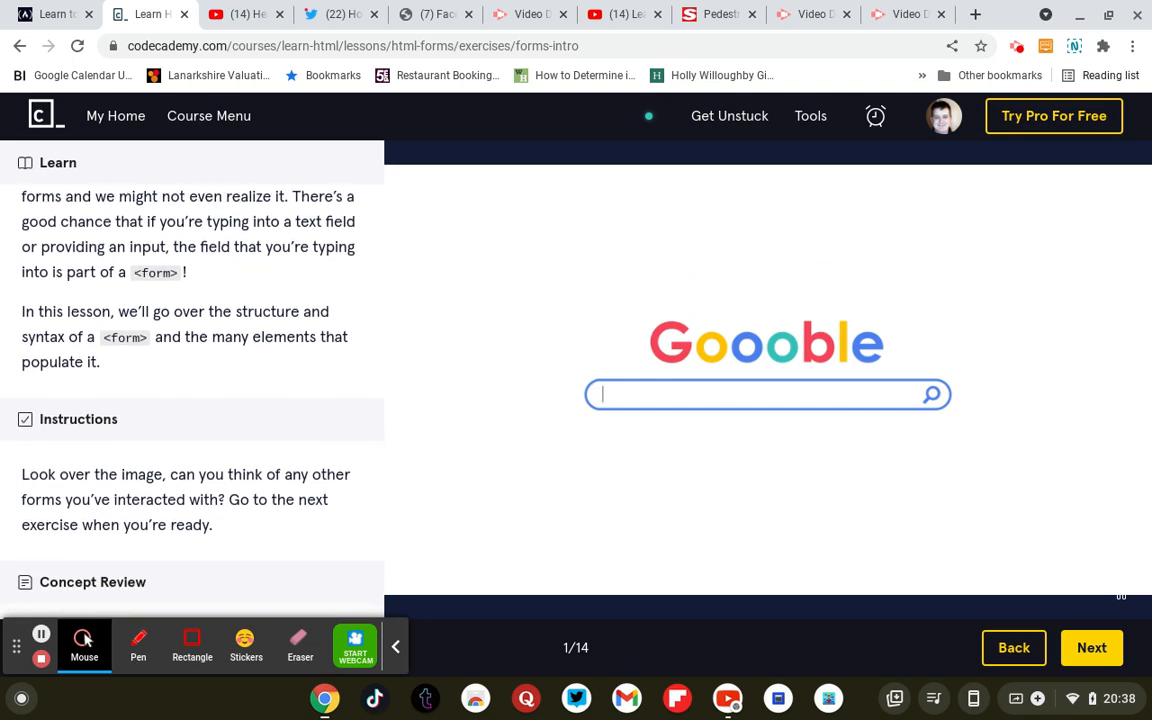
type("Is t")
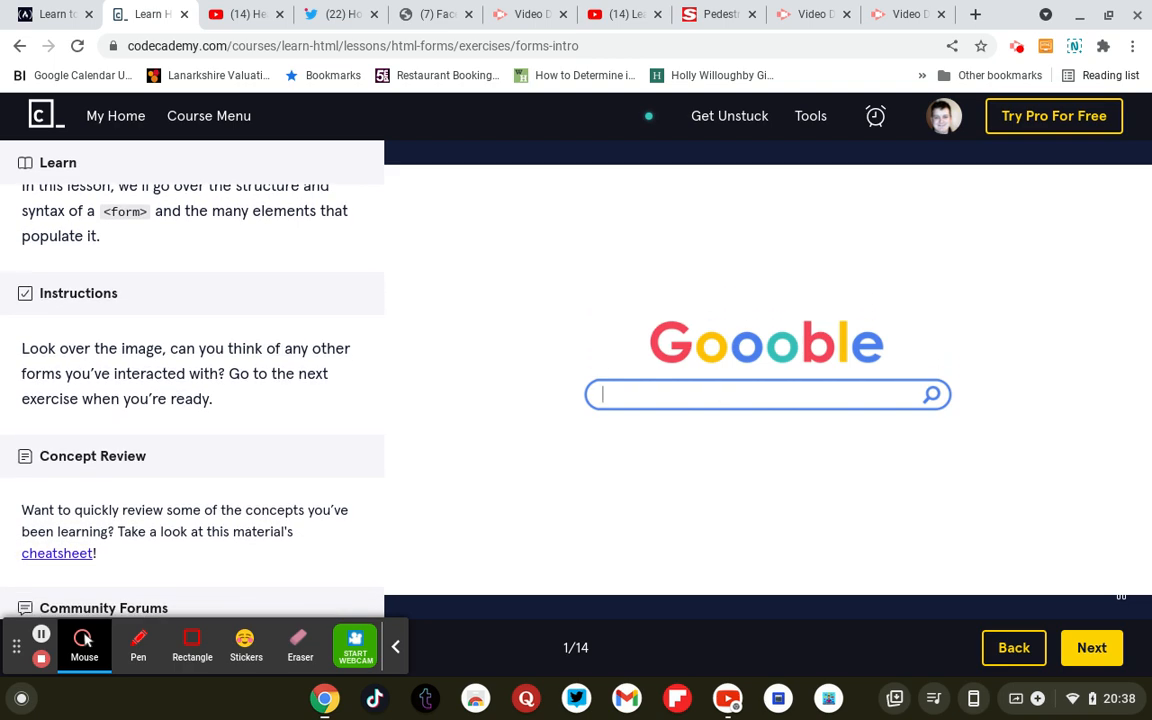
scroll("down", 3)
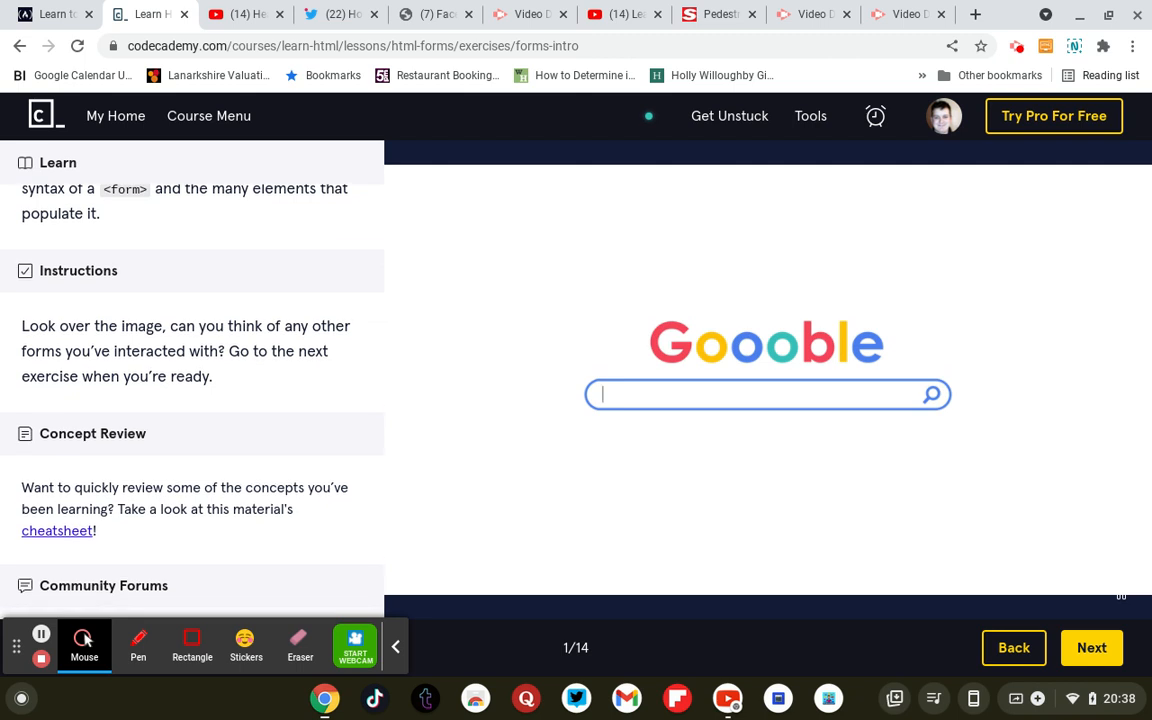
type("Is this search")
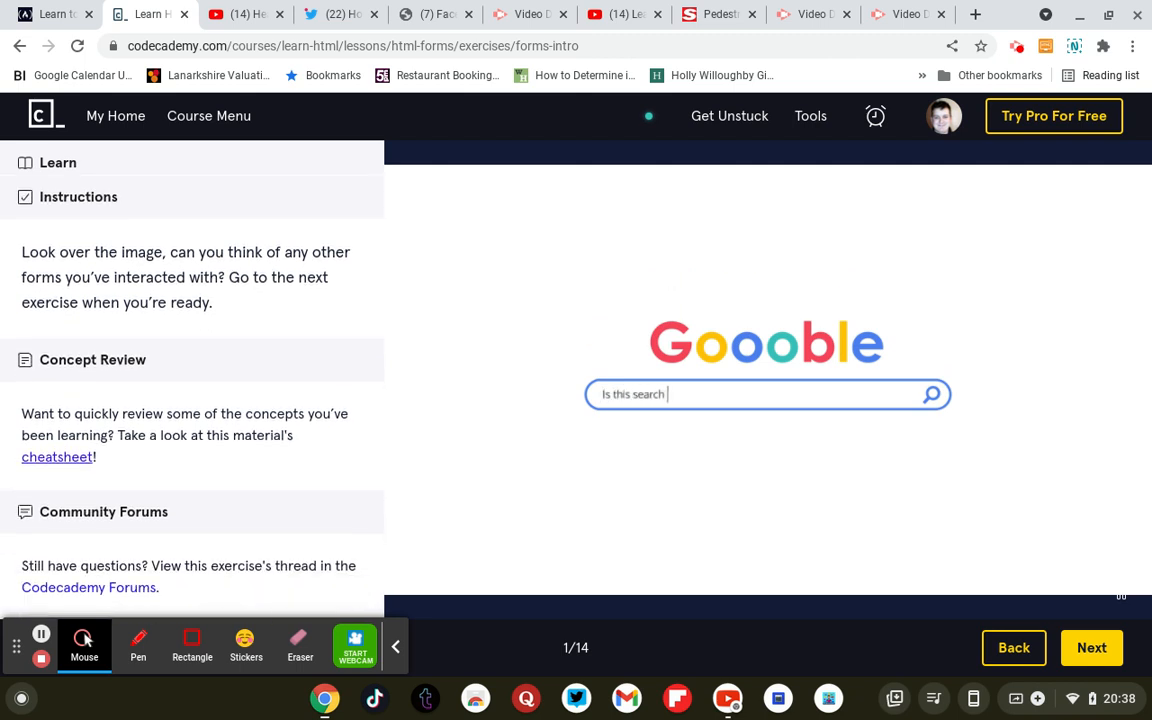
type("bar a form?")
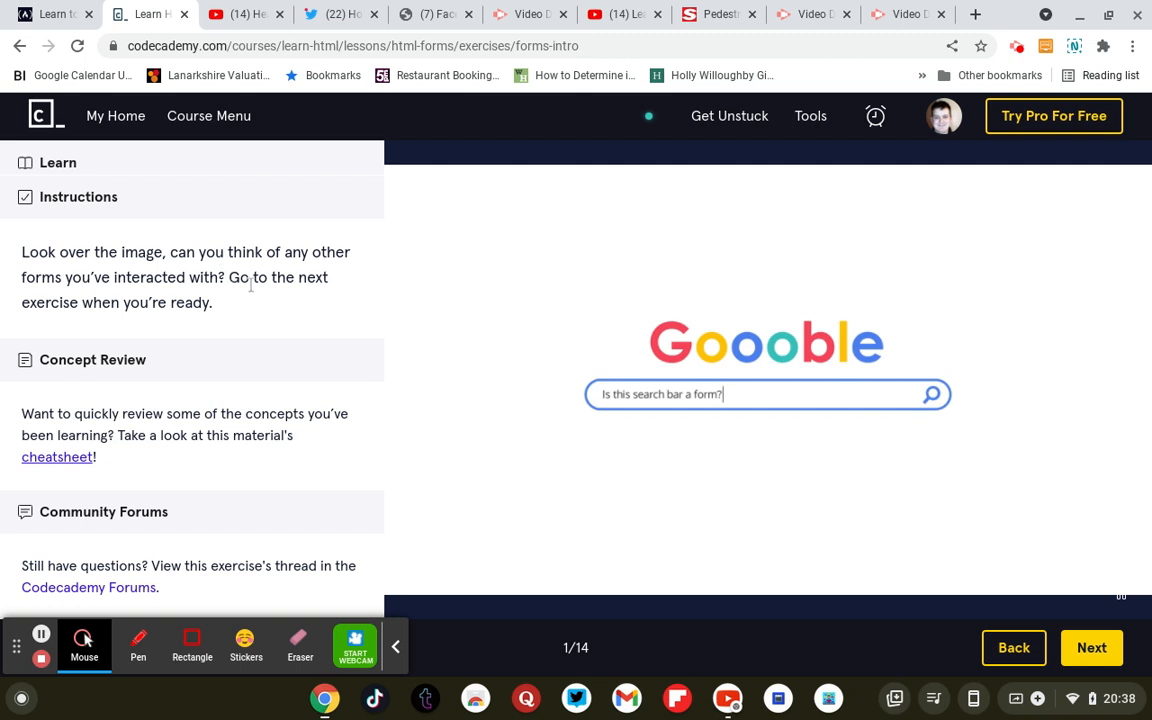
mouse_move(264, 302)
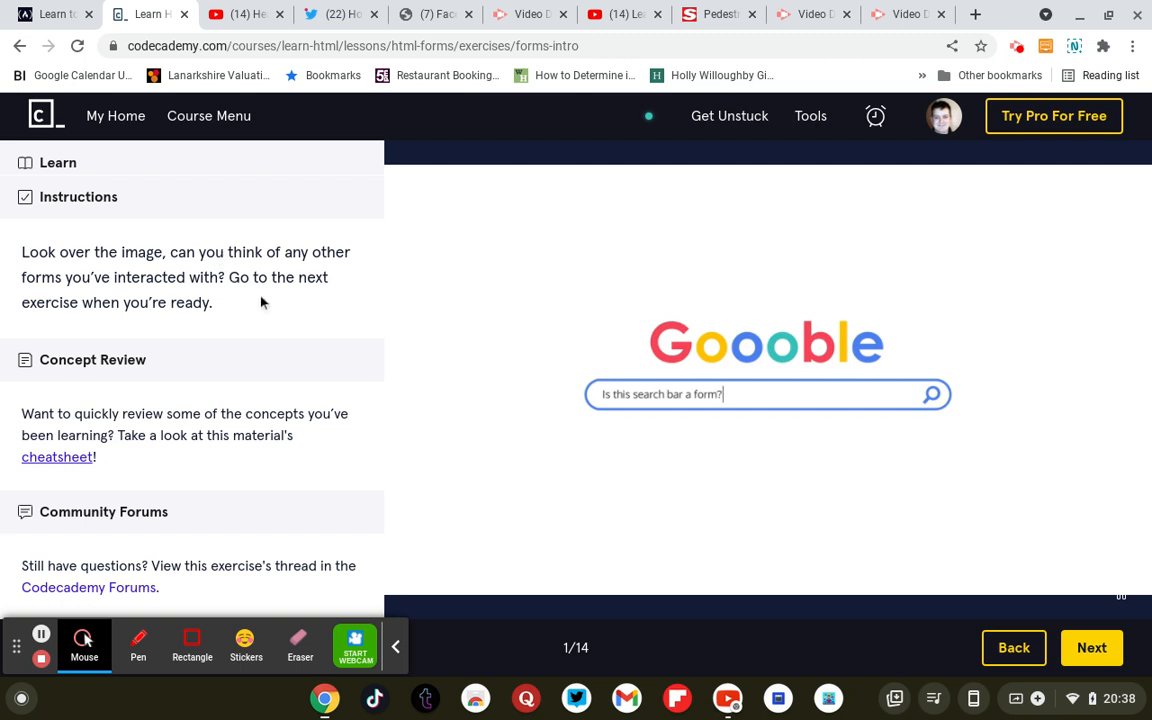
left_click(762, 394)
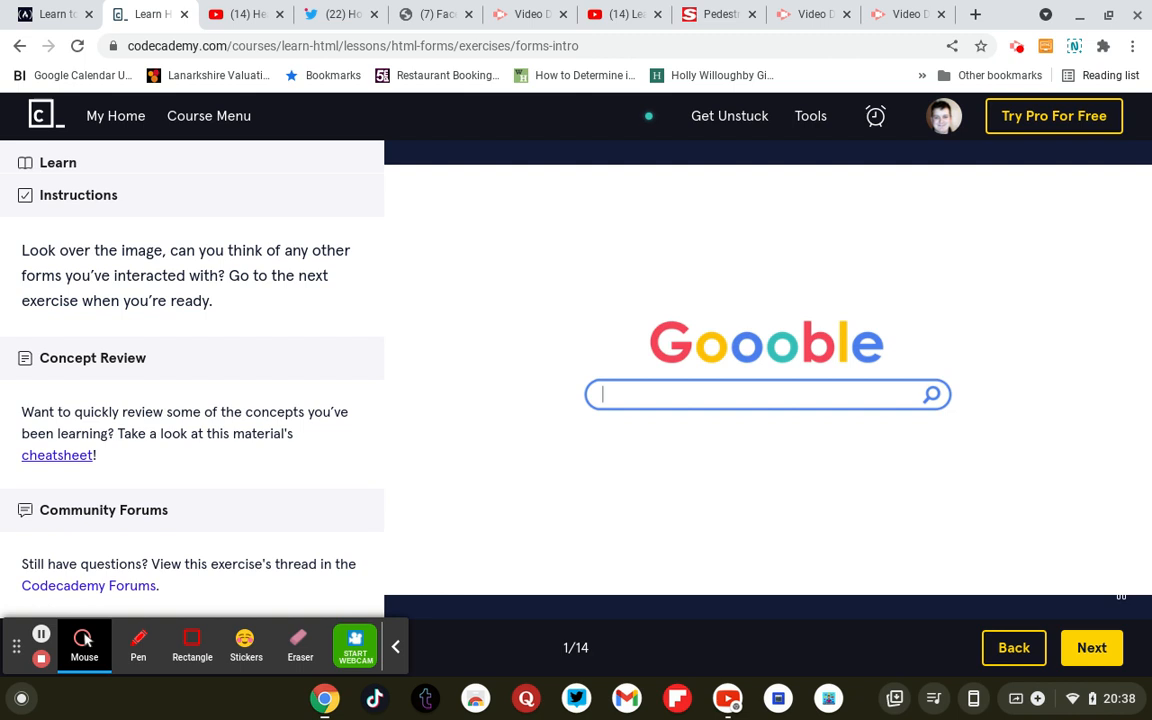
type("Is this search bar a form?")
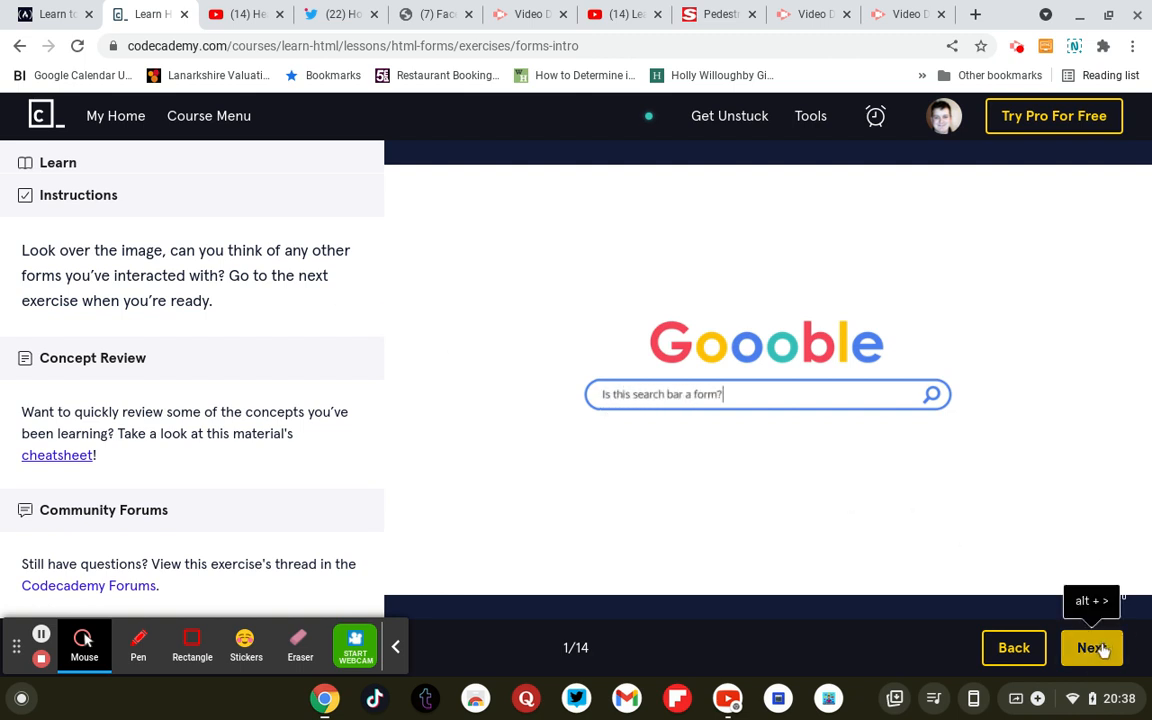
Advance to exercise 2 of 14, How a Form Works, and start reading its lesson text
left_click(1092, 648)
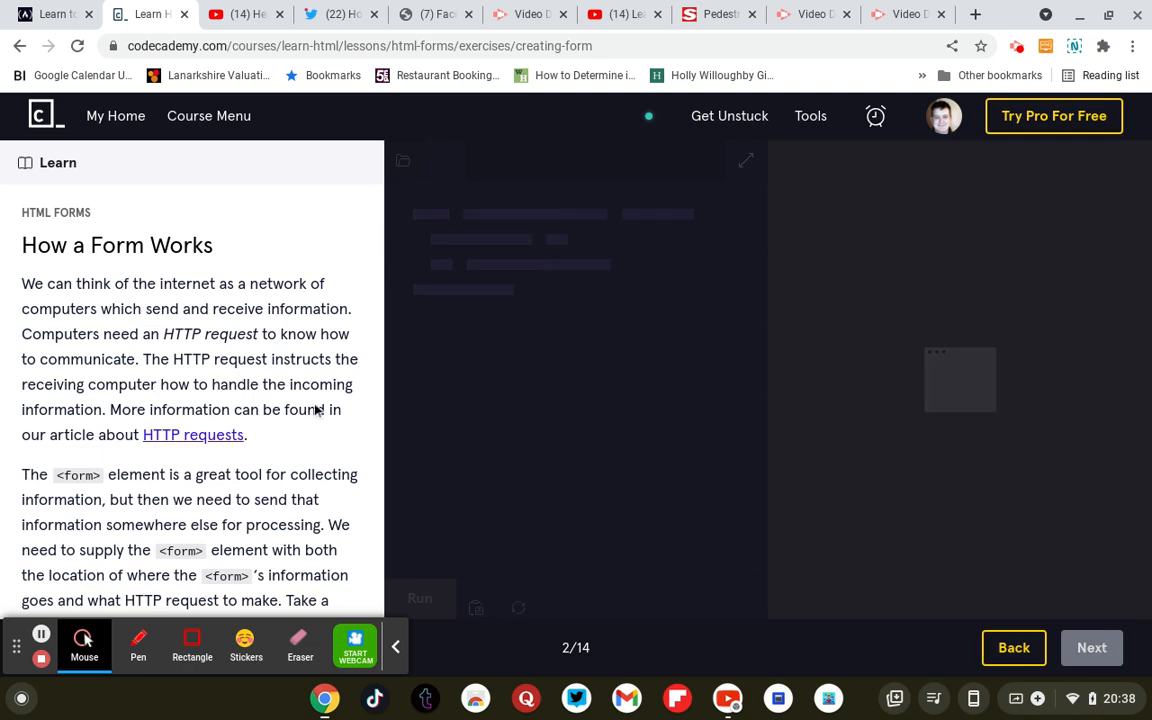
scroll("down", 3)
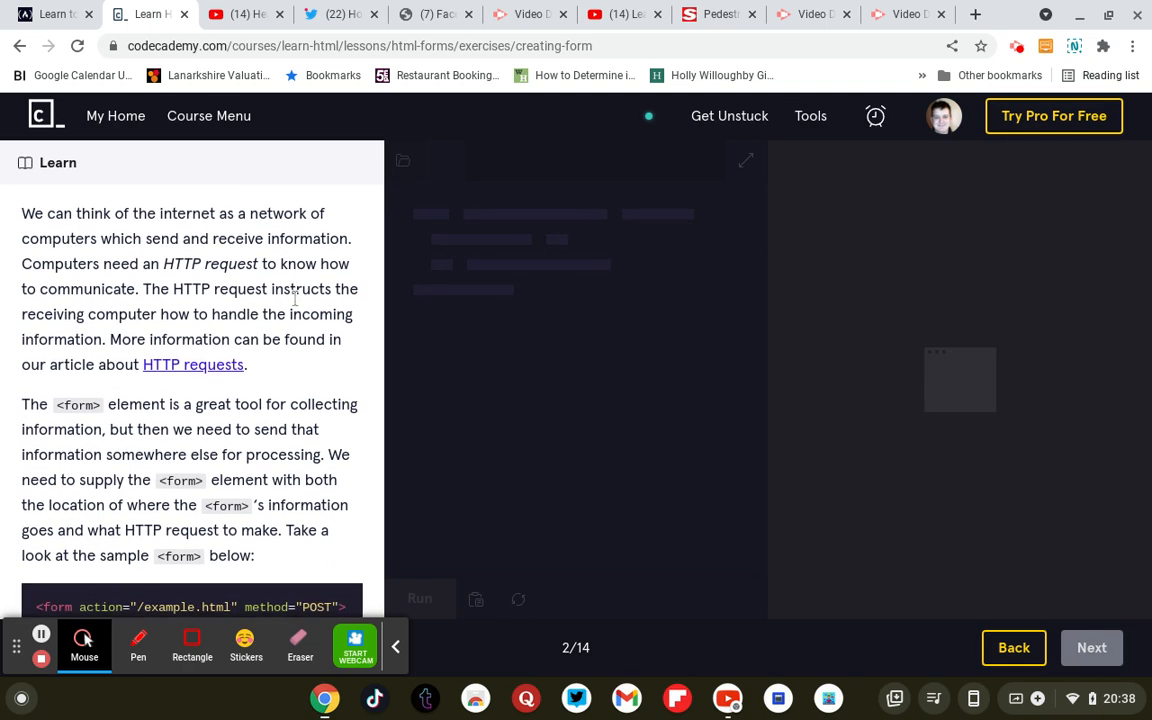
scroll("down", 3)
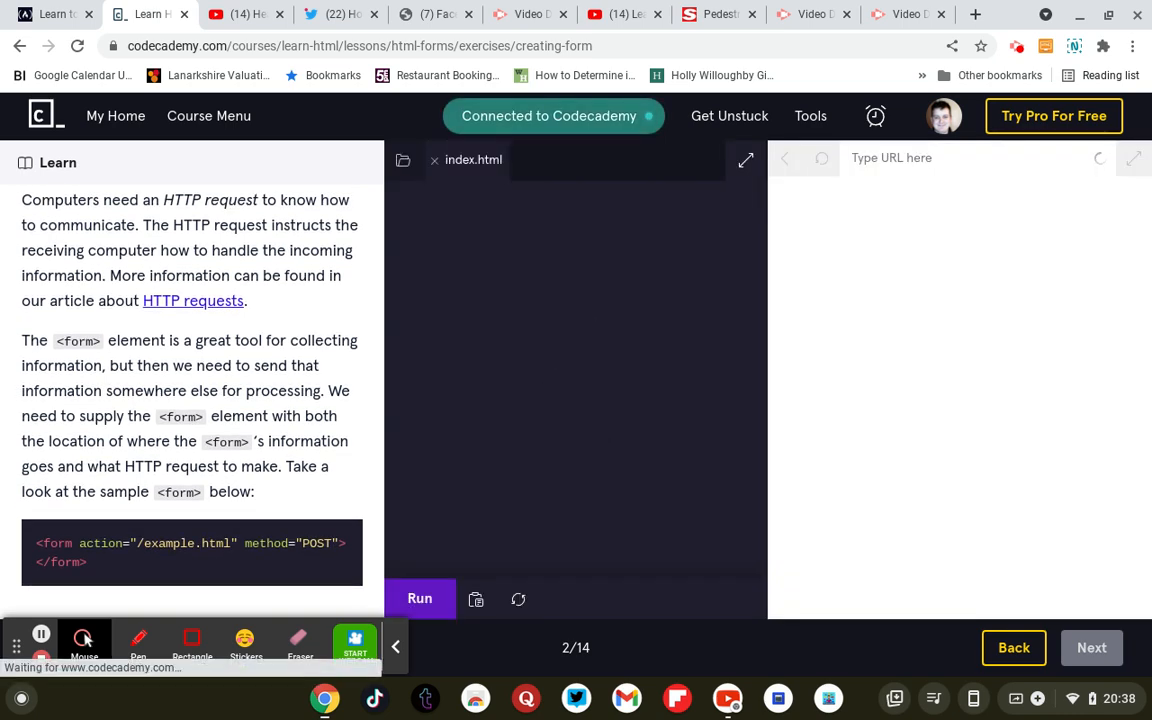
left_click(420, 598)
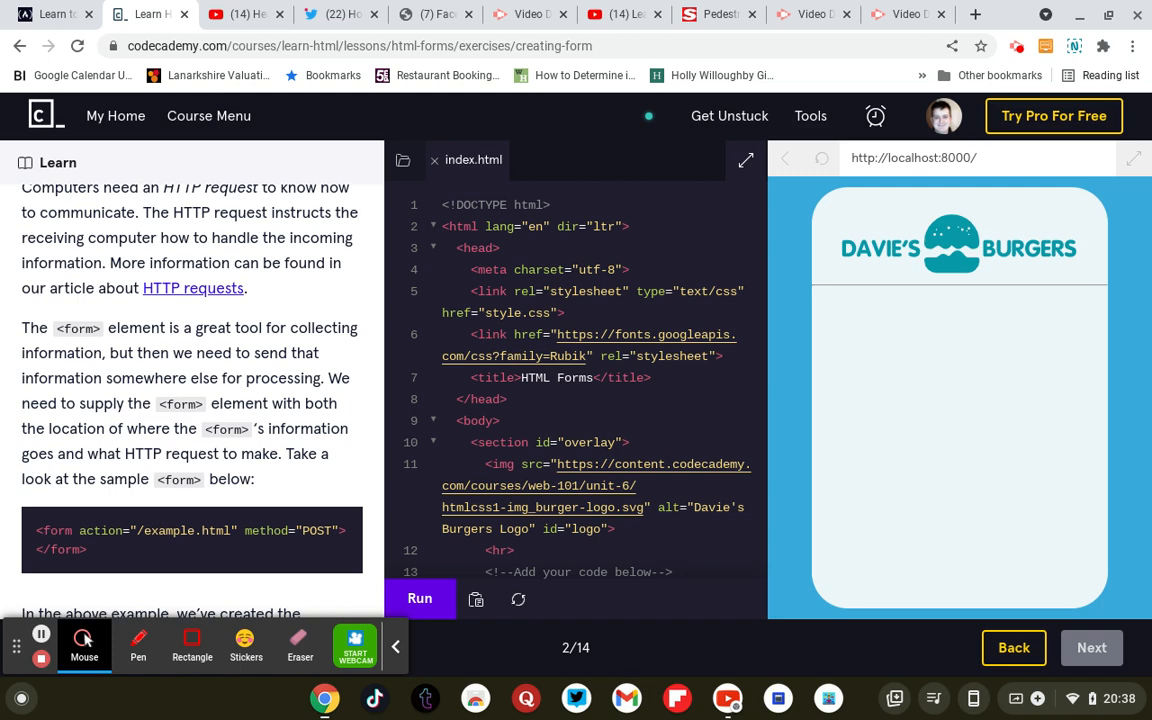
scroll("down", 3)
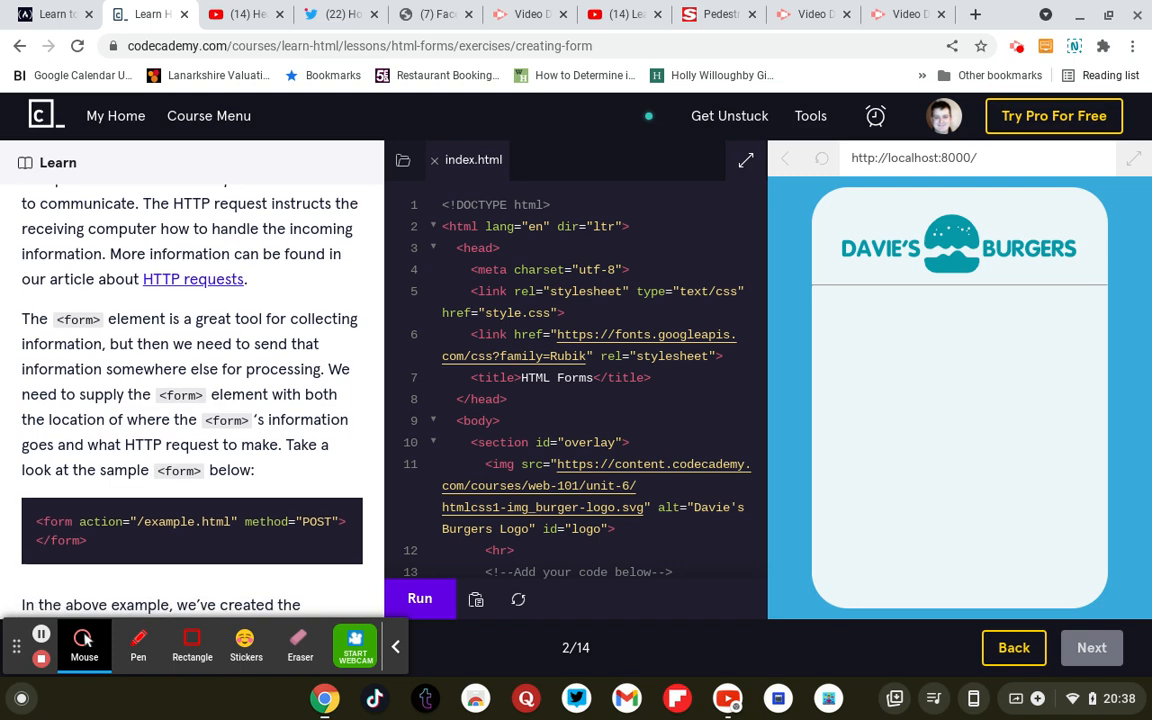
scroll("down", 3)
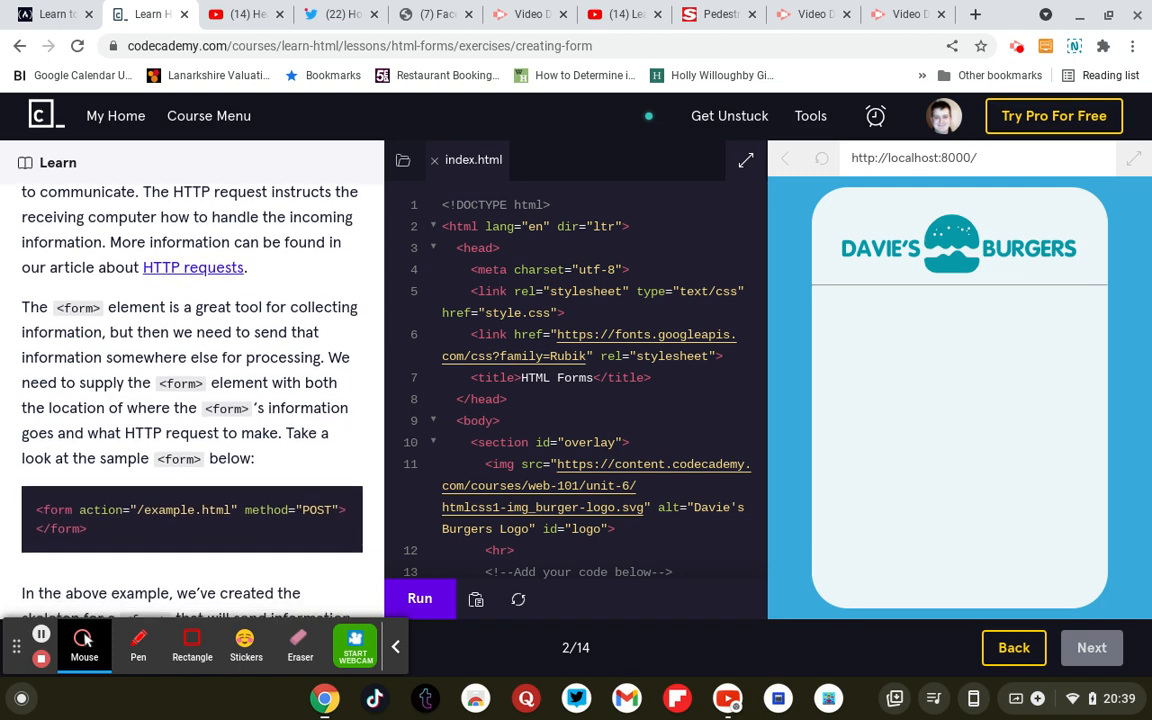
scroll("down", 3)
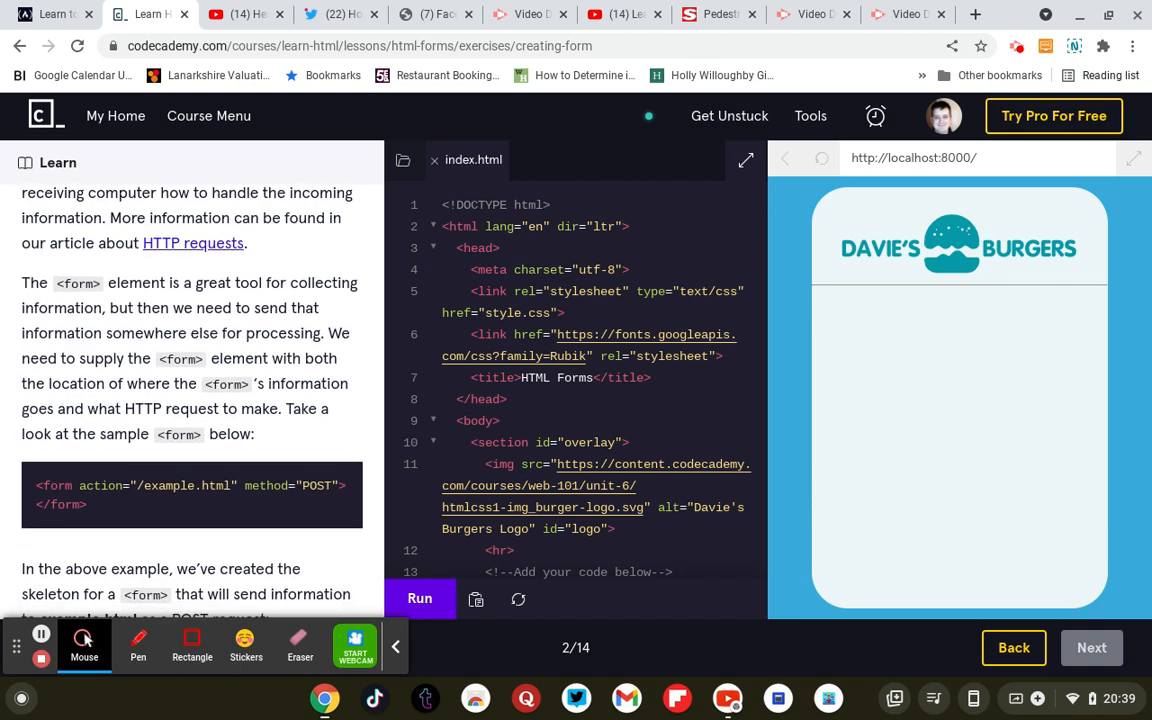
Read through the rest of the lesson on the form action and method attributes
scroll("down", 3)
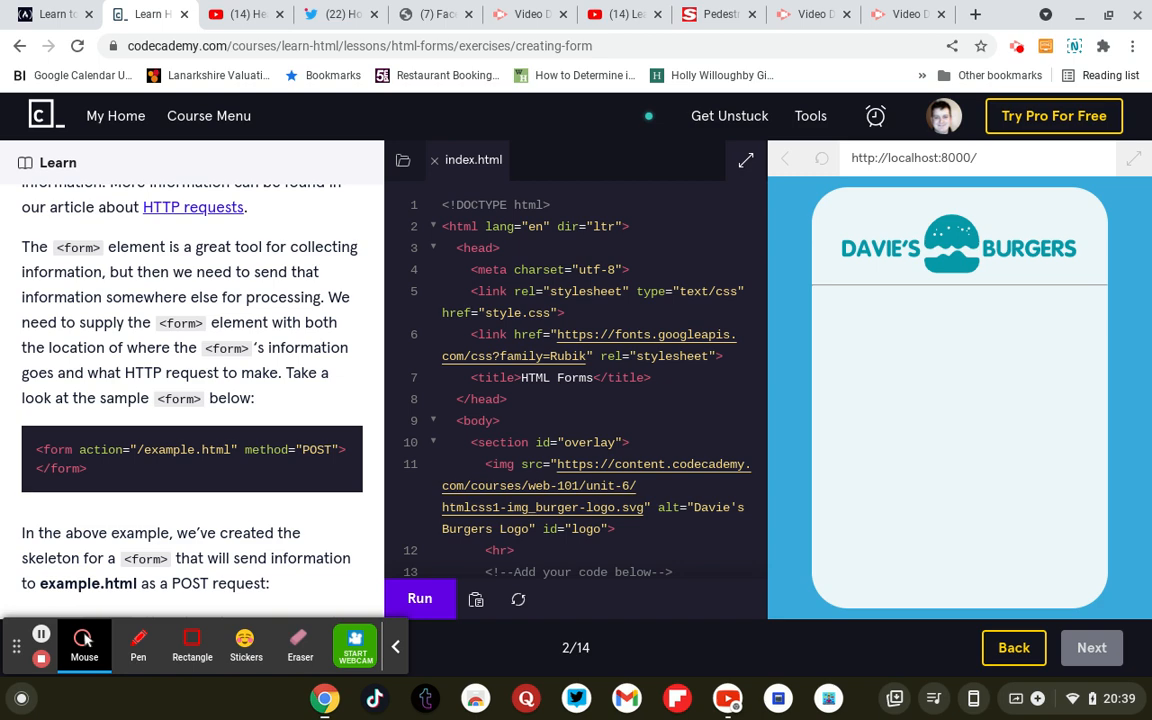
scroll("down", 3)
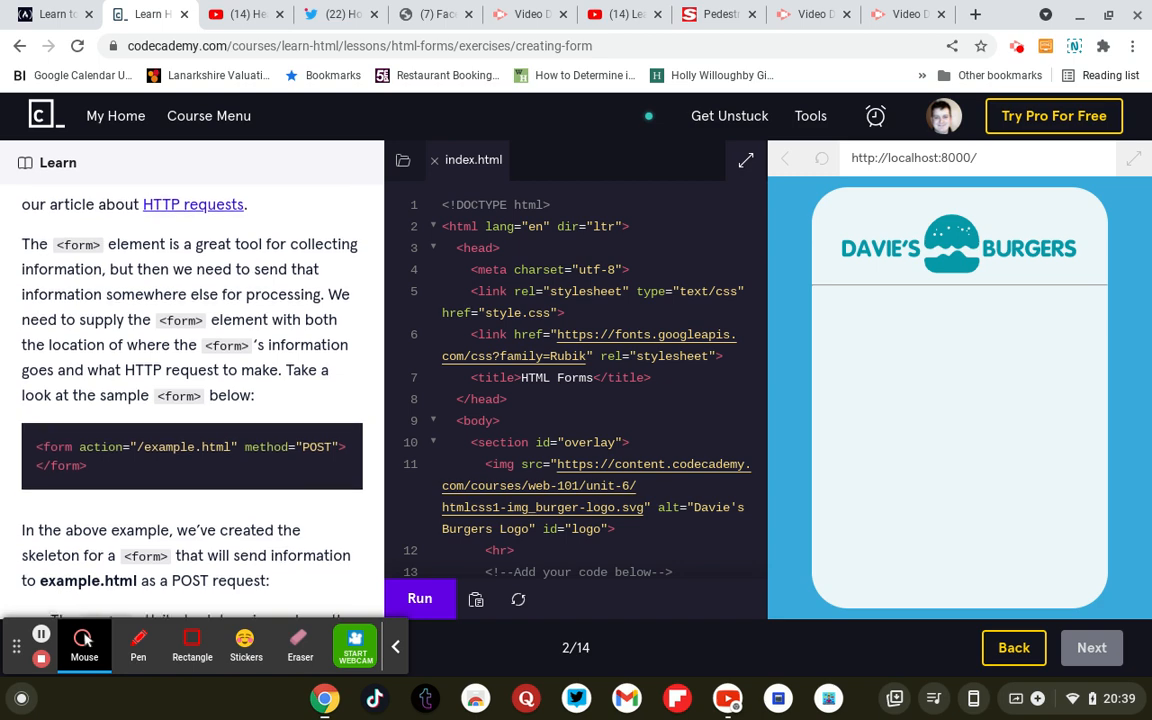
scroll("down", 3)
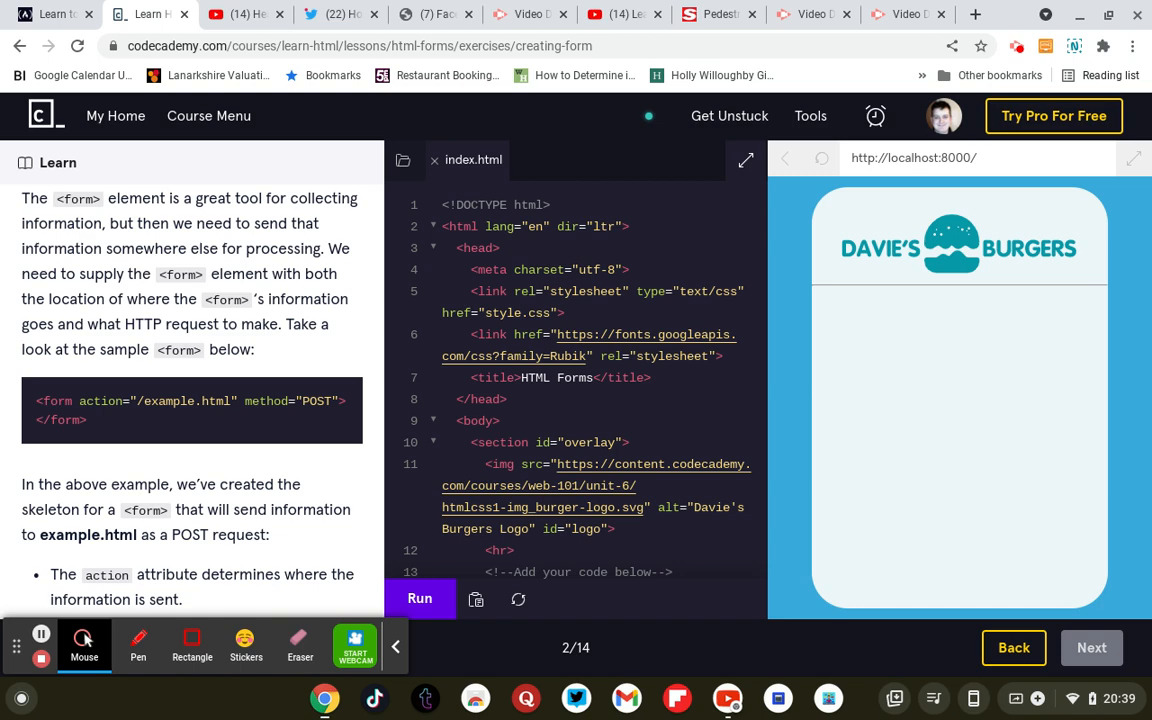
scroll("down", 3)
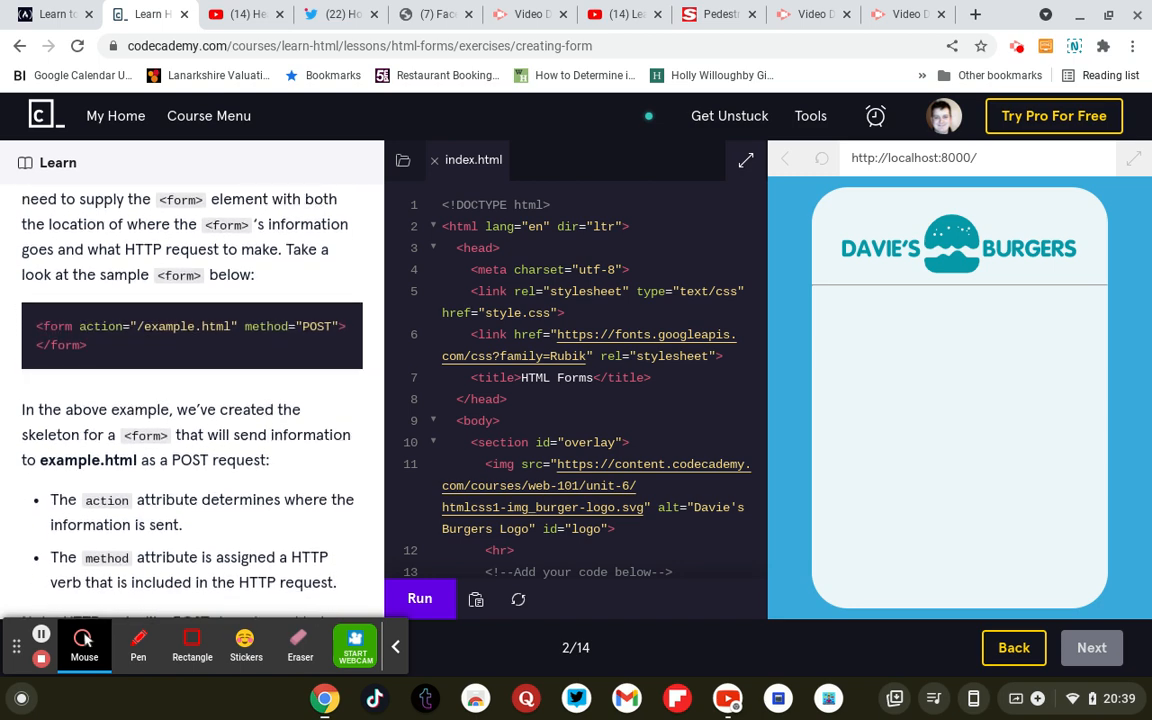
scroll("down", 3)
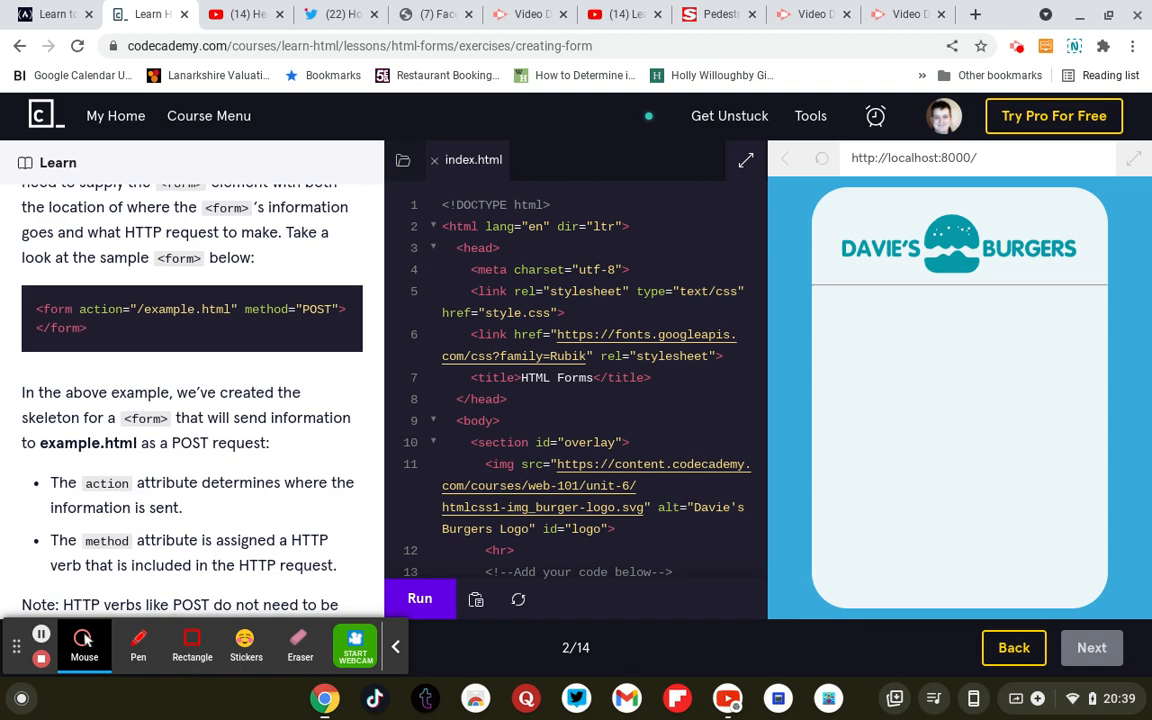
scroll("down", 3)
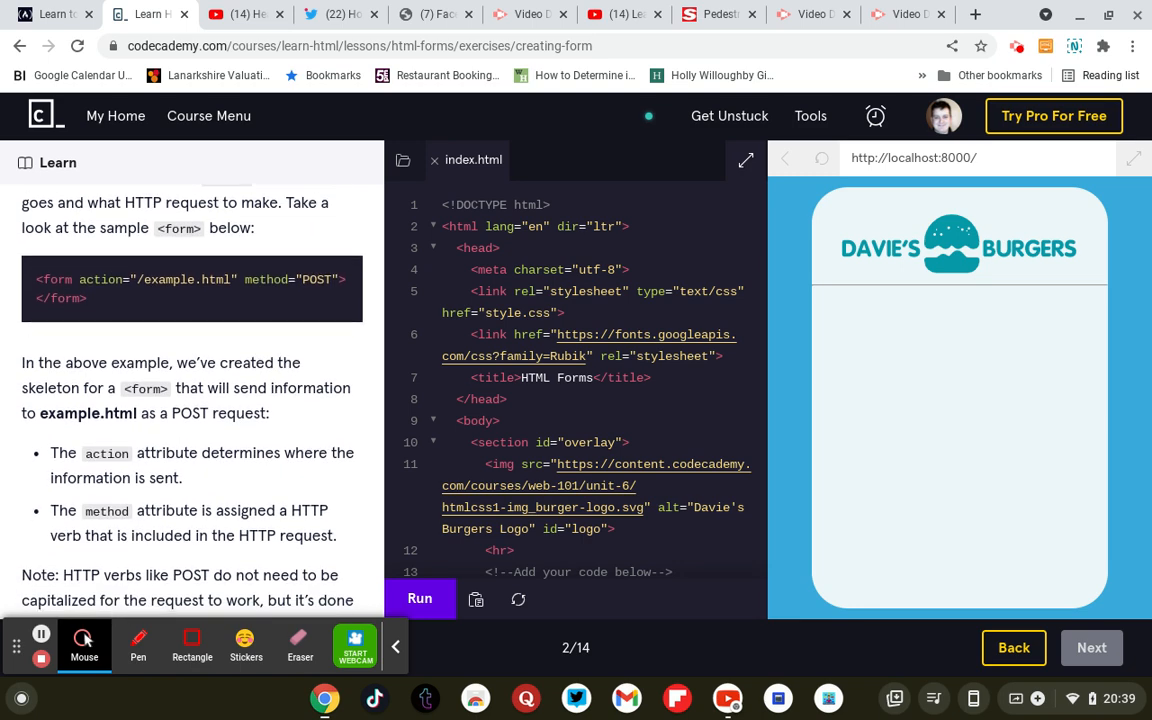
scroll("down", 3)
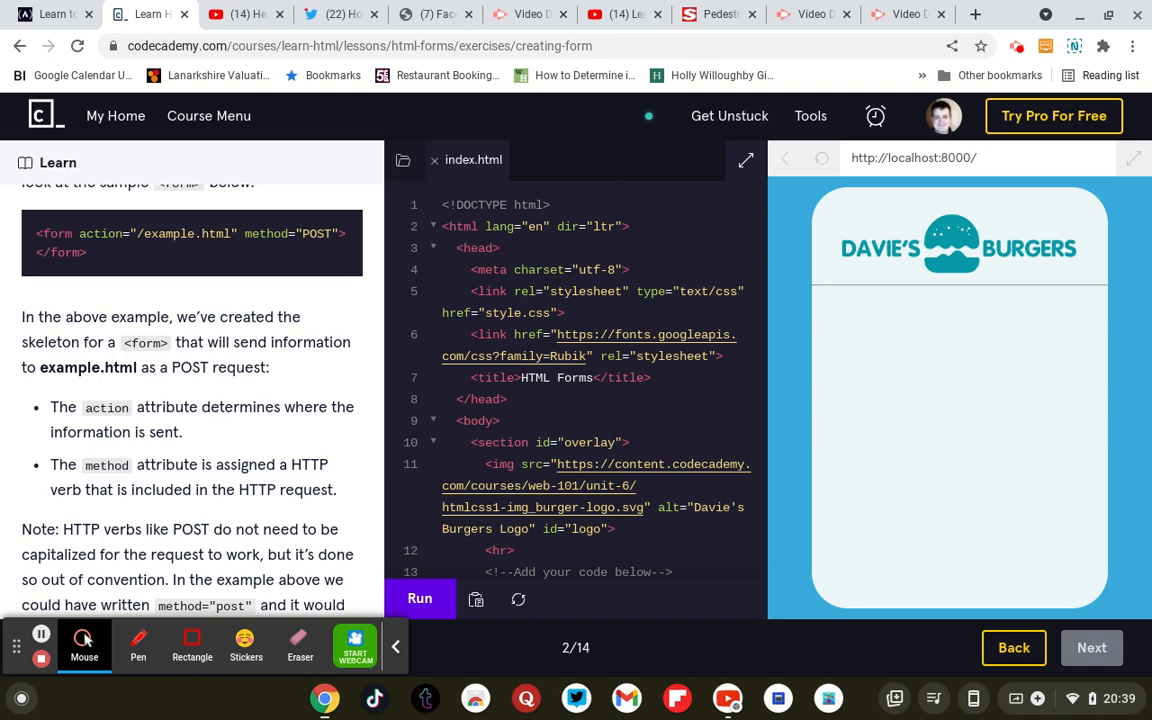
scroll("down", 3)
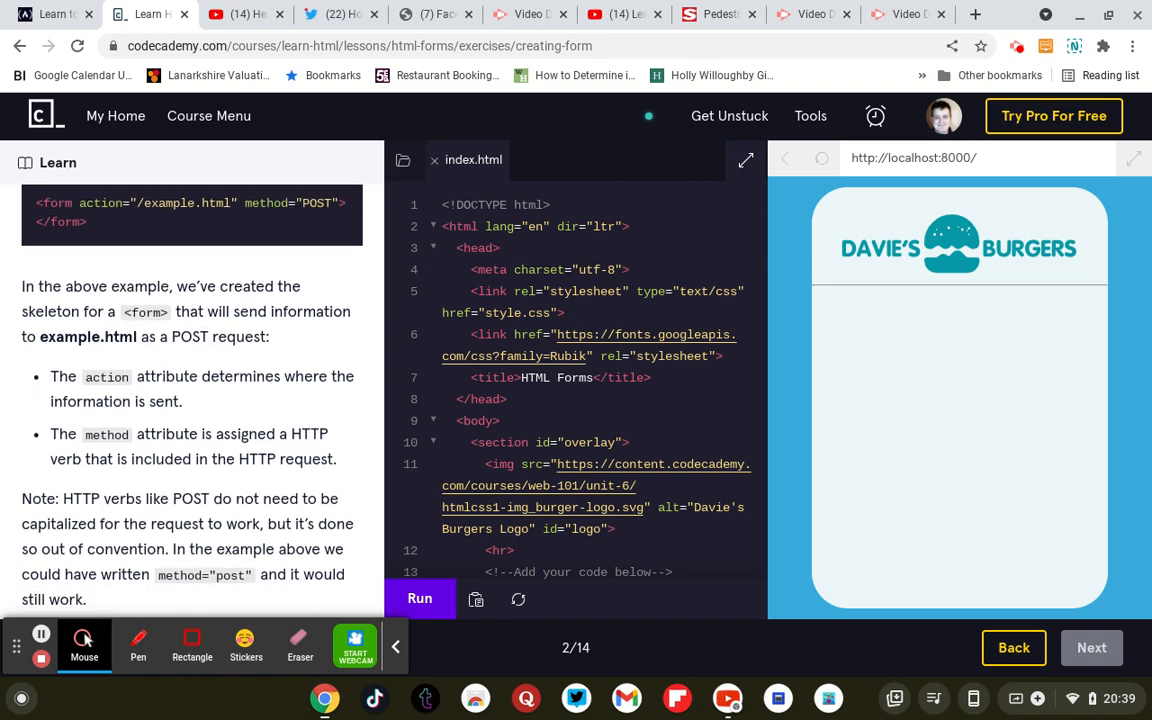
scroll("down", 3)
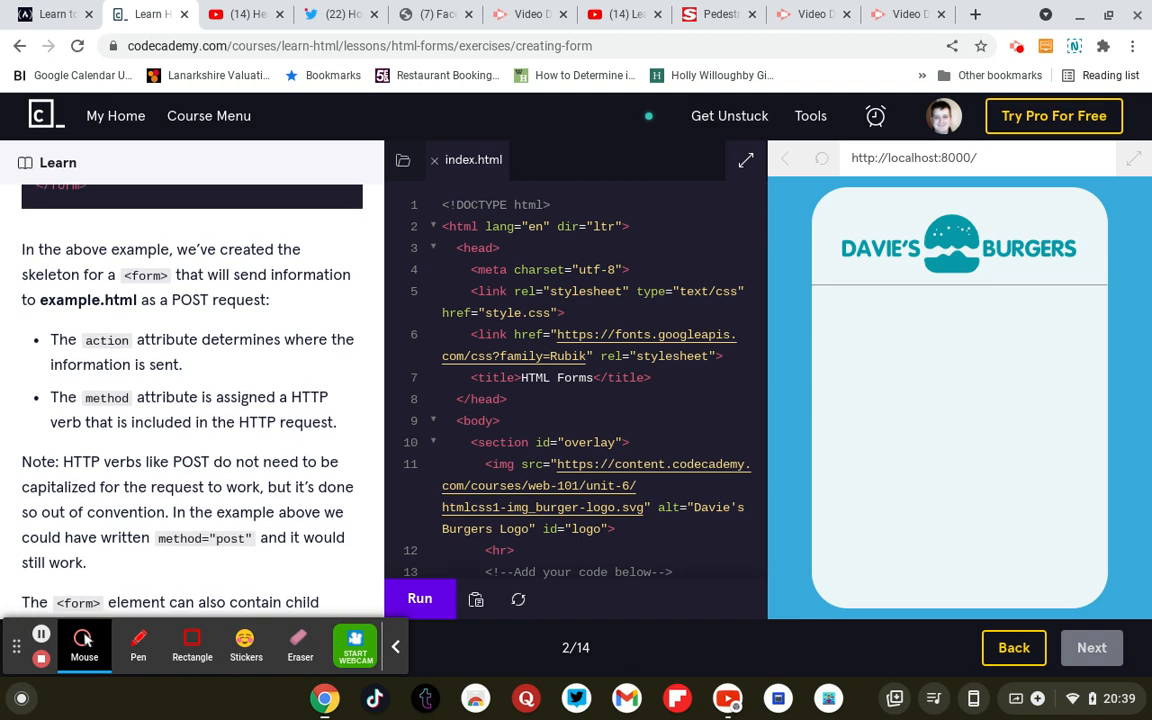
scroll("down", 3)
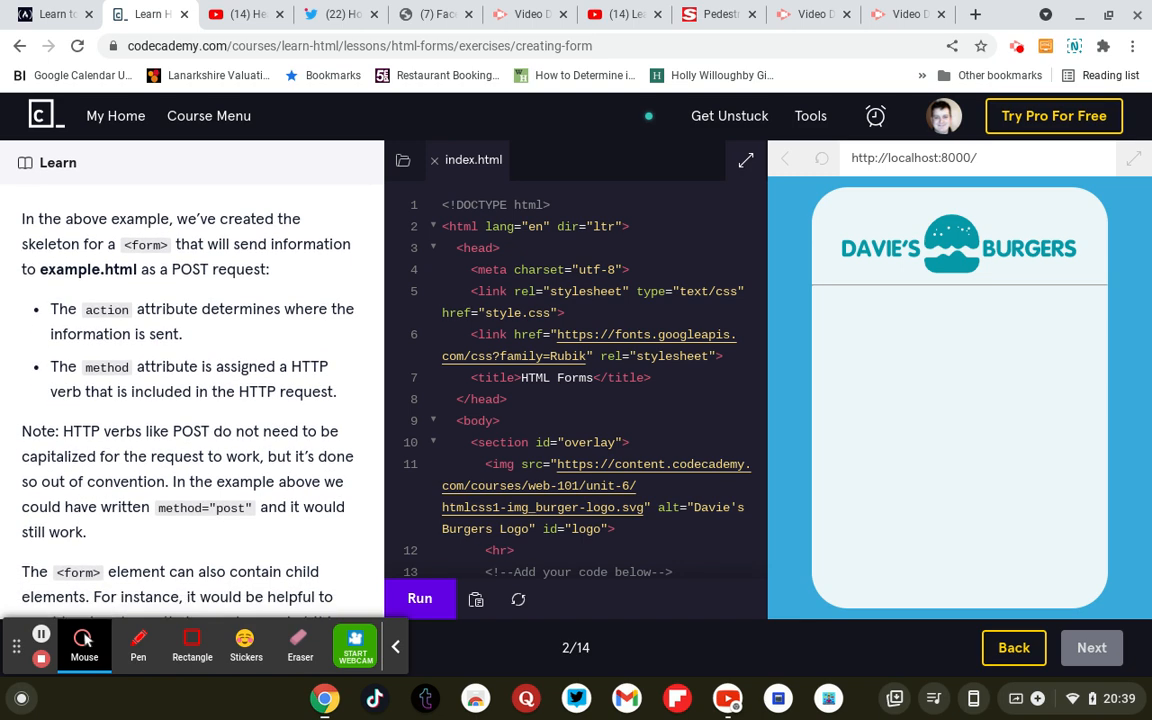
scroll("down", 3)
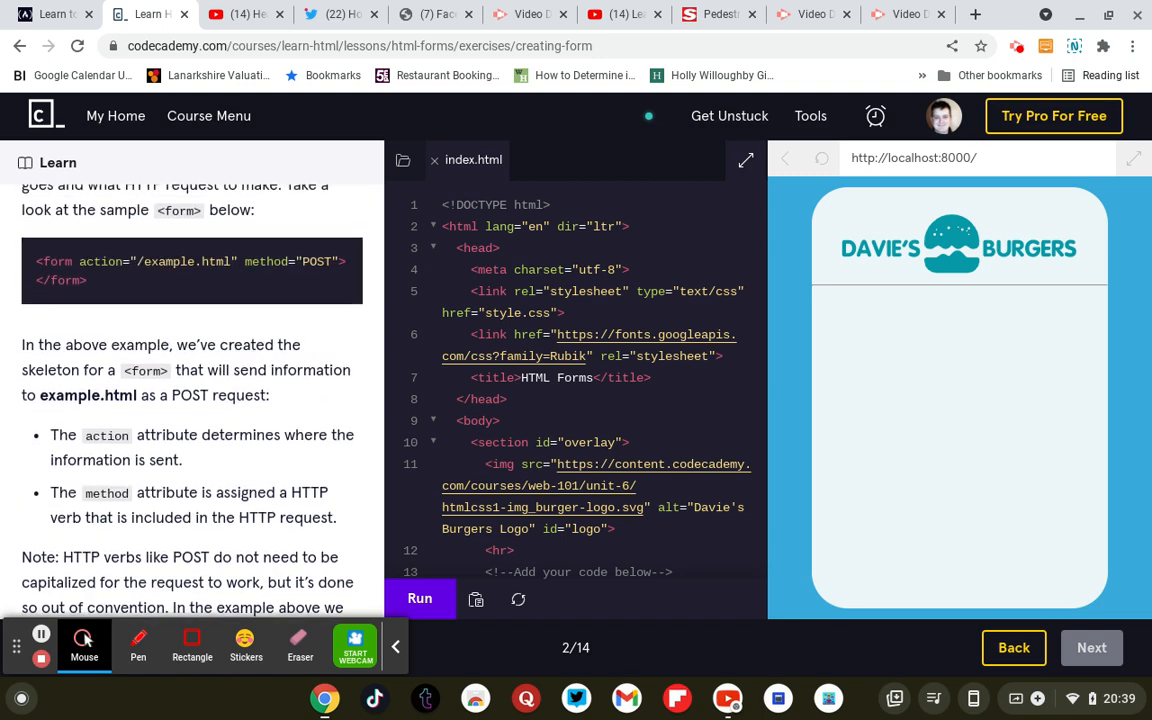
scroll("down", 3)
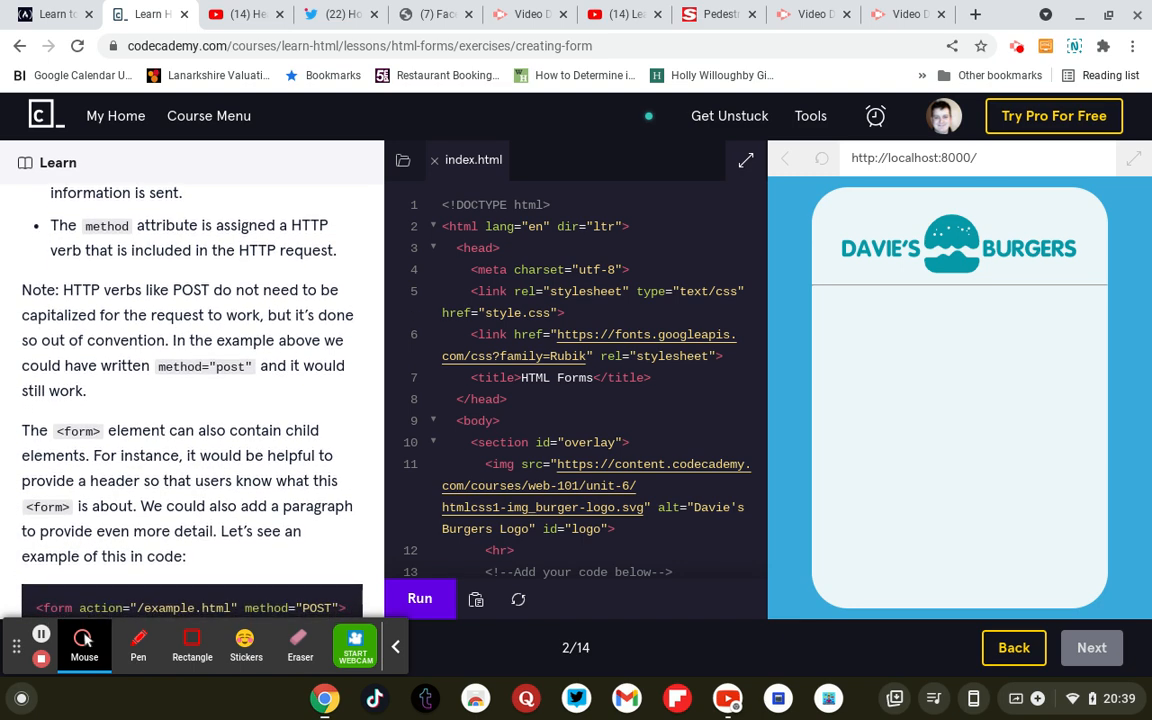
scroll("down", 3)
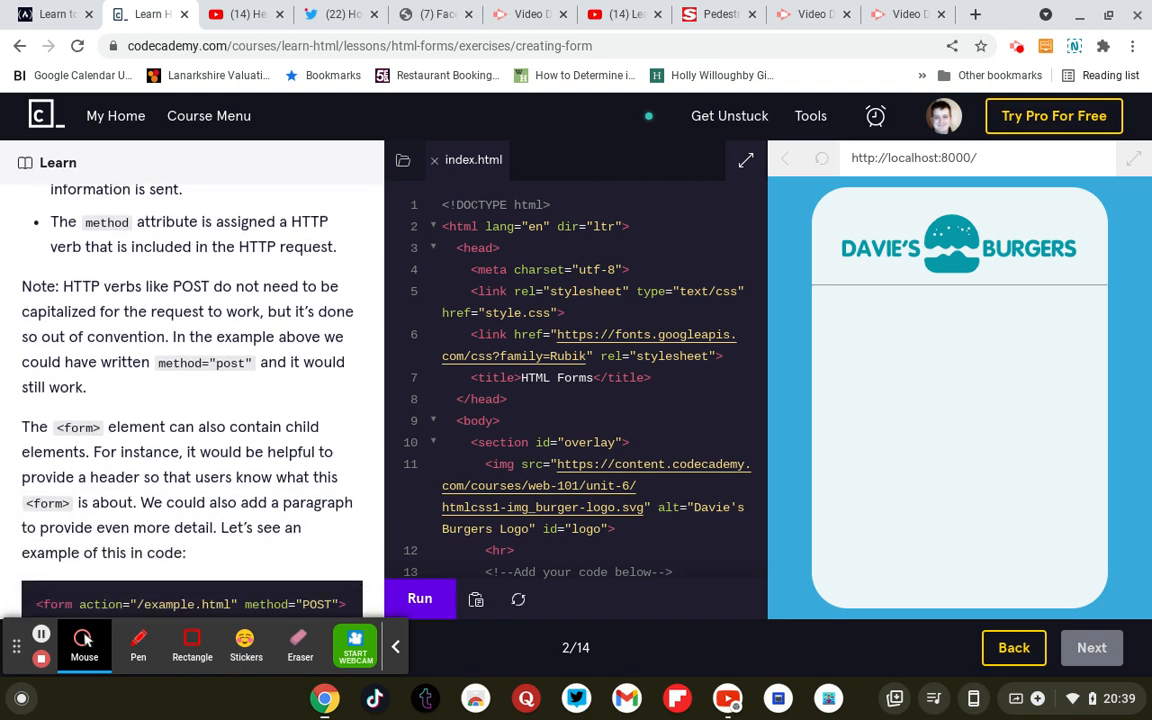
scroll("down", 3)
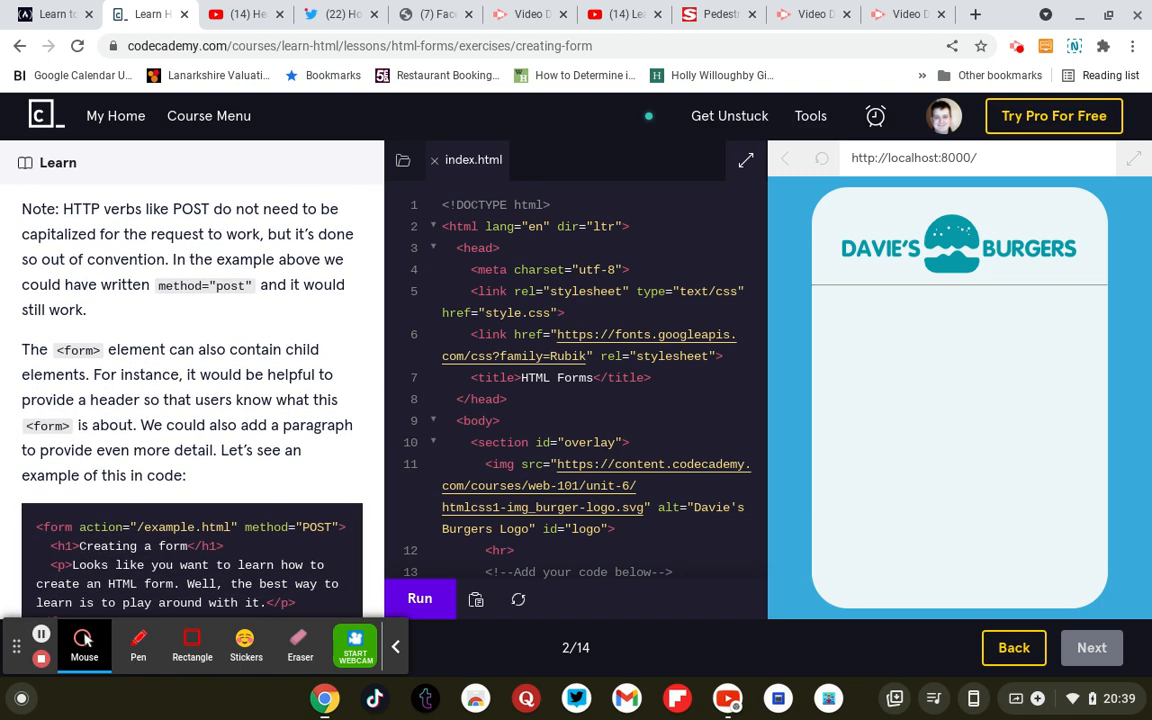
scroll("down", 3)
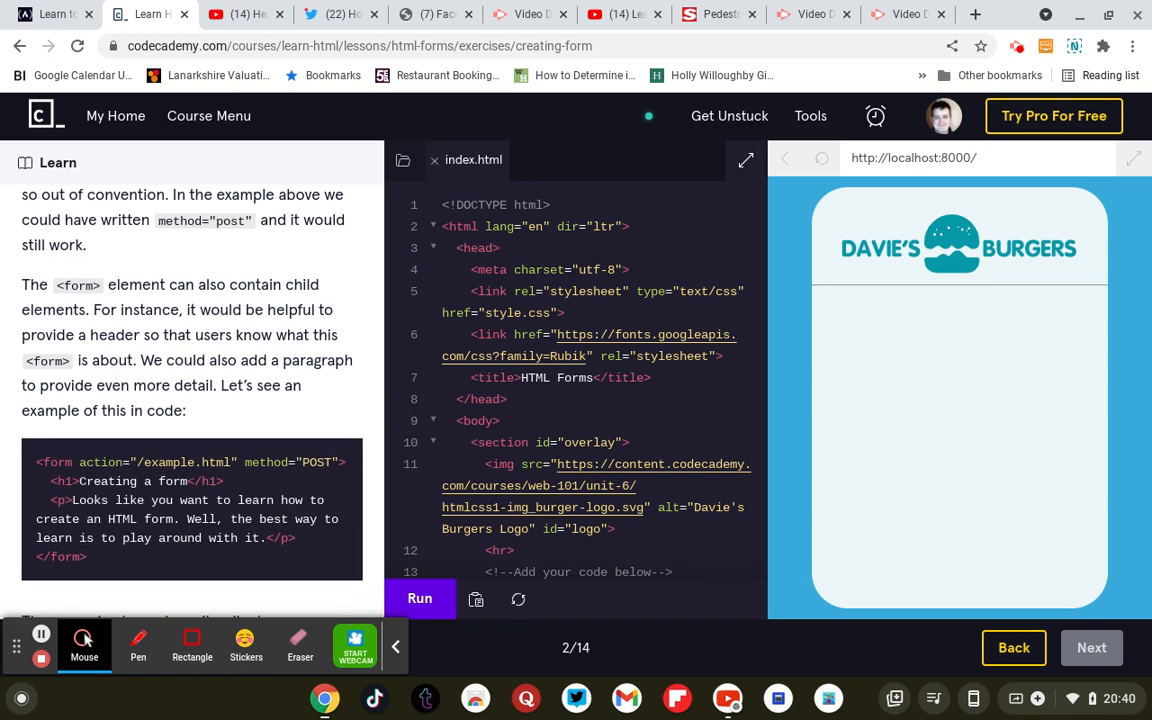
scroll("down", 3)
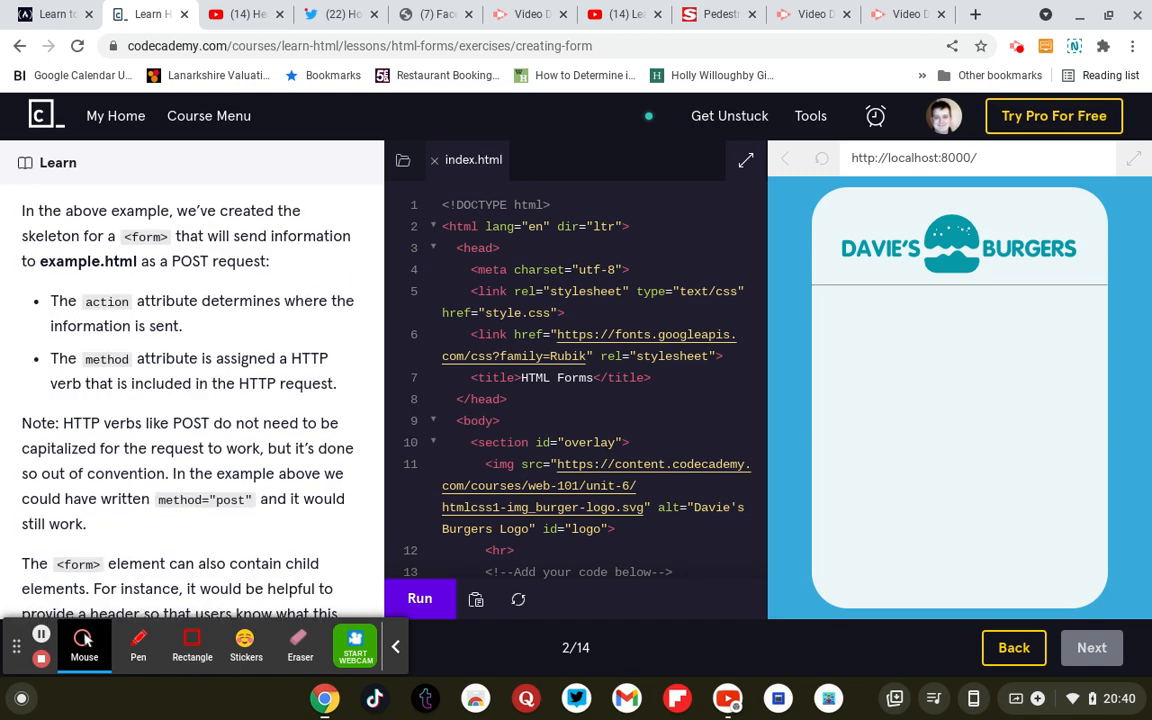
scroll("down", 3)
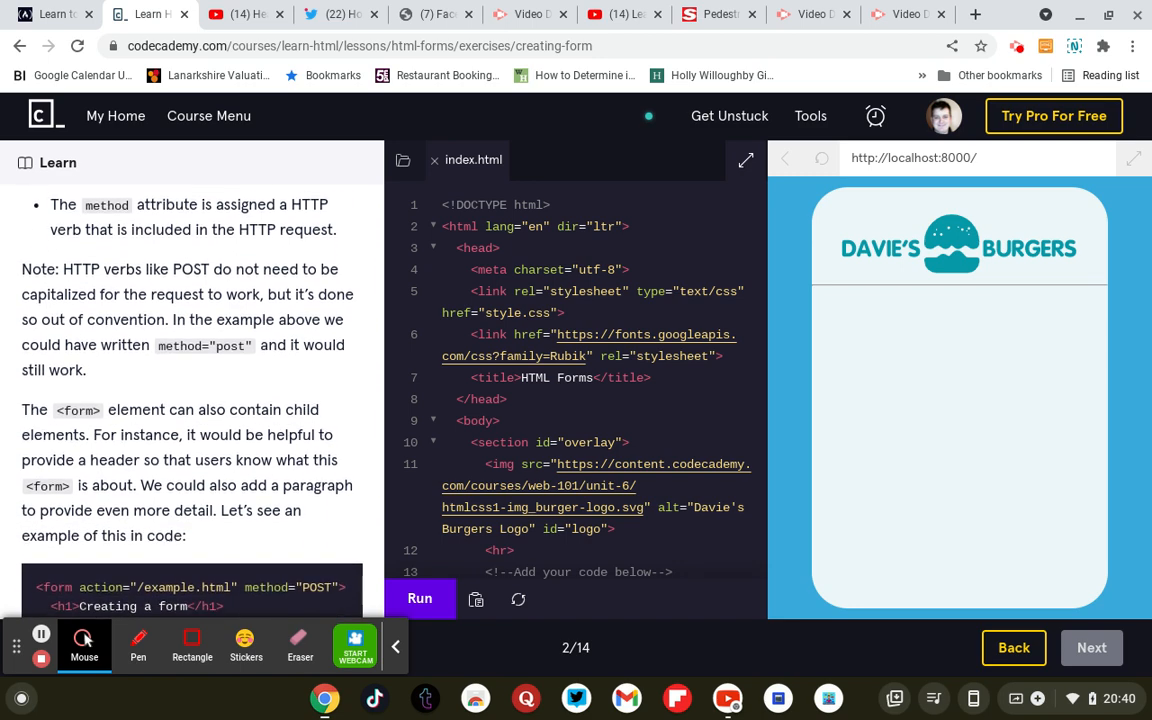
scroll("down", 3)
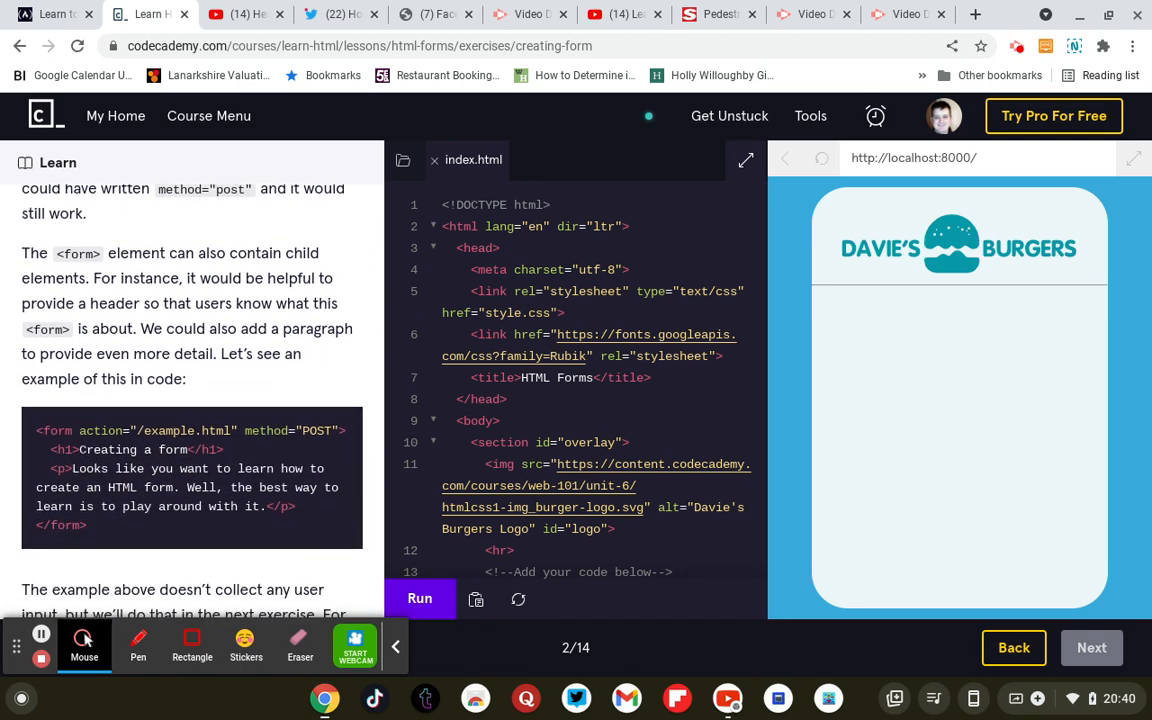
scroll("down", 3)
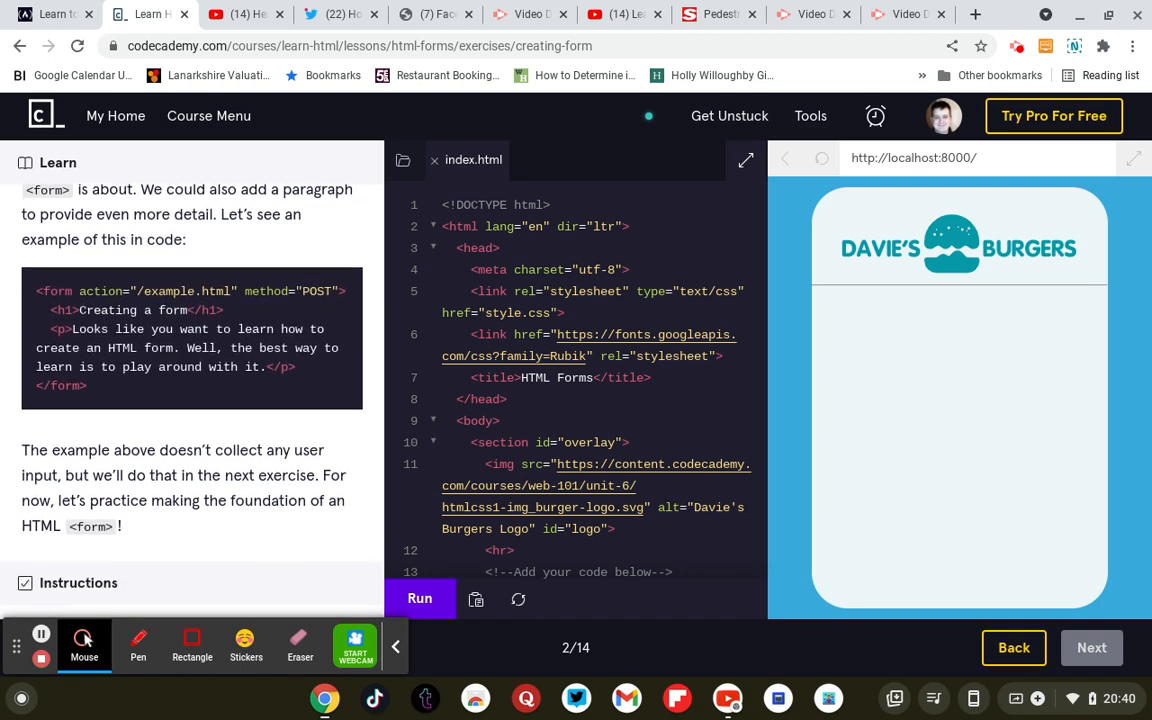
scroll("down", 3)
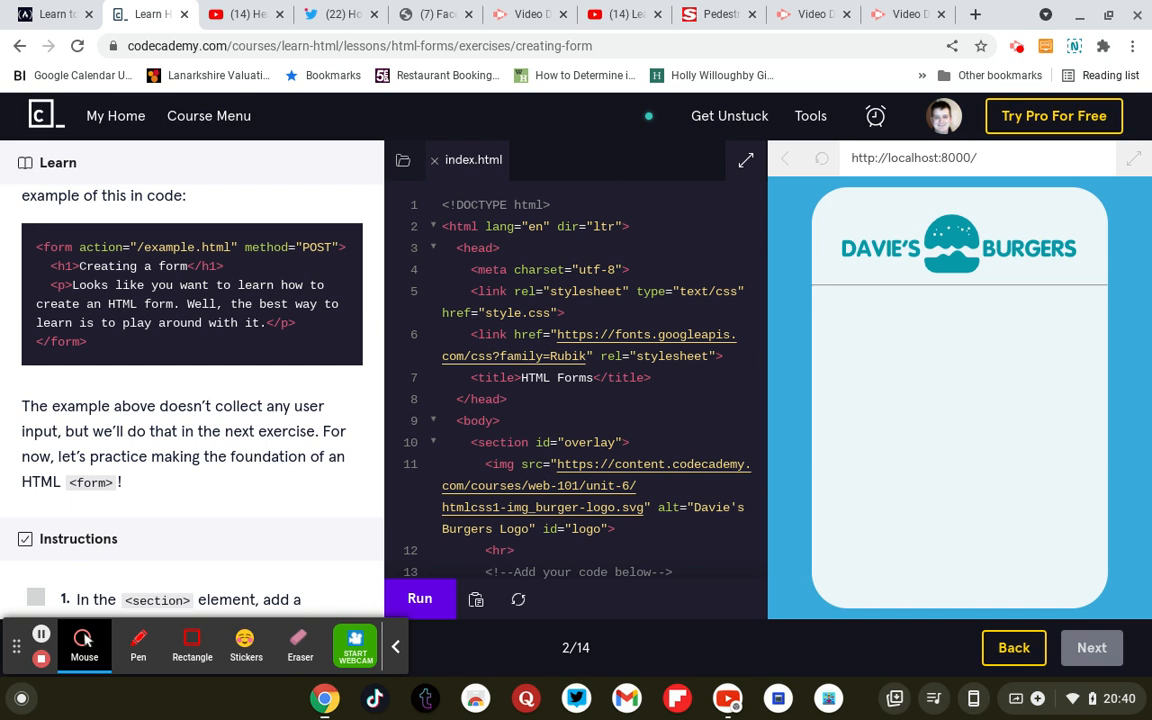
mouse_move(316, 322)
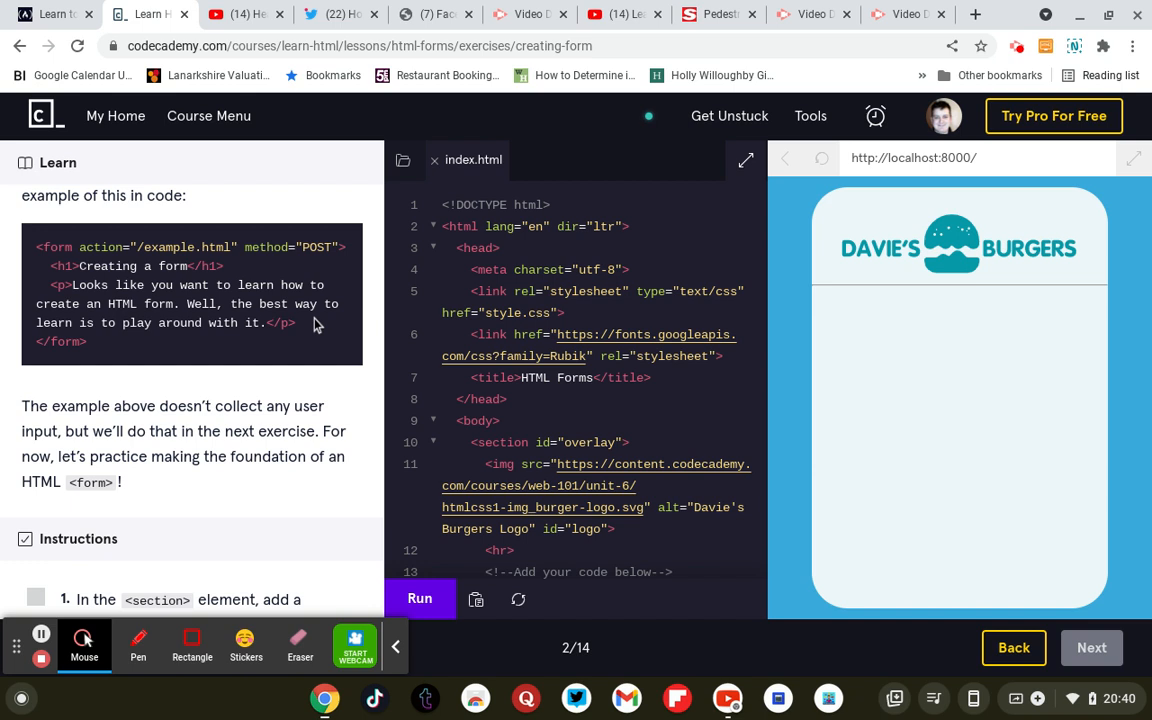
mouse_move(336, 352)
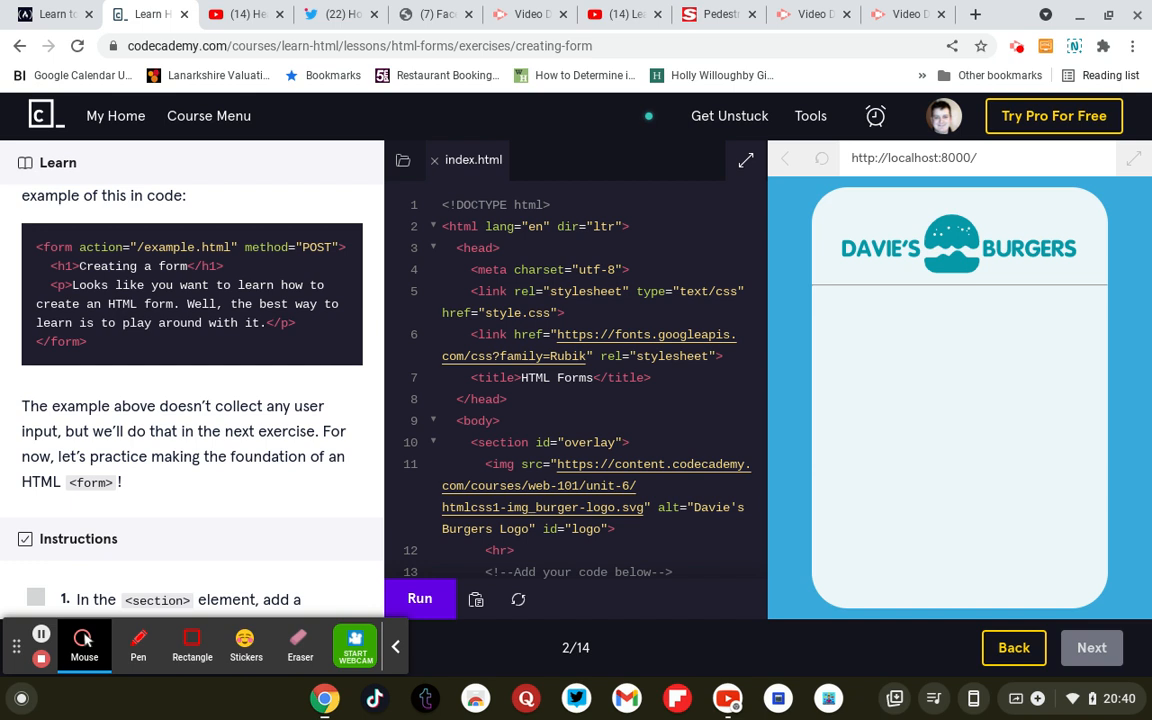
scroll("down", 3)
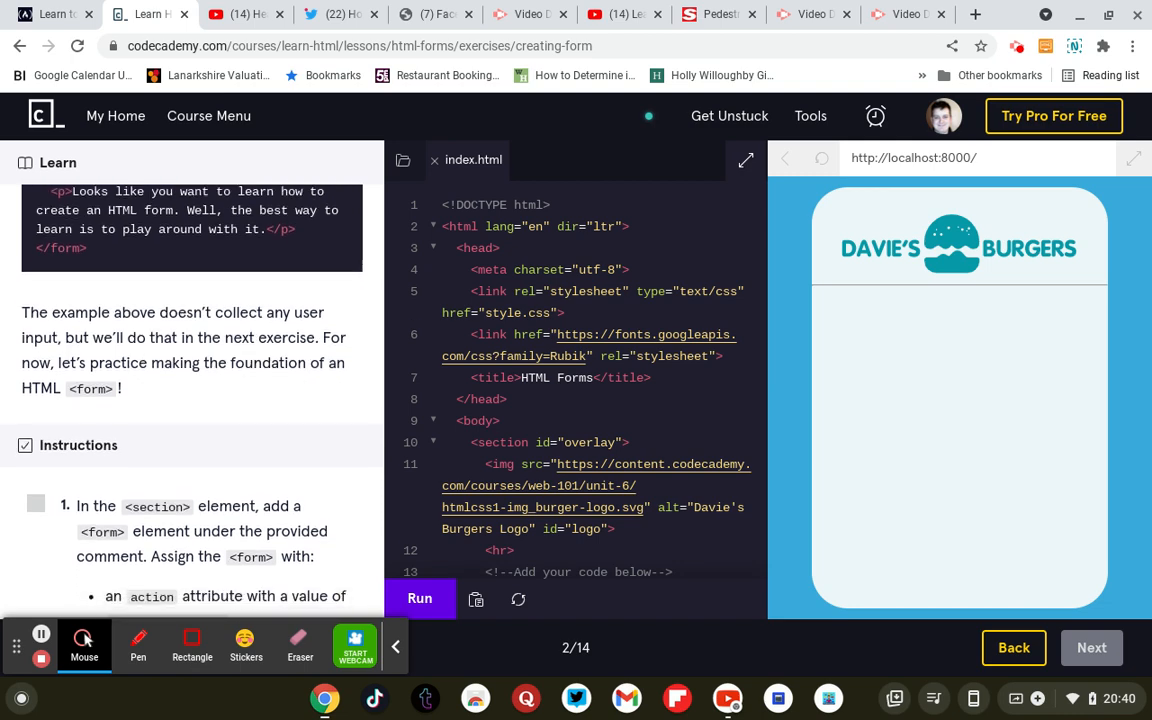
scroll("down", 3)
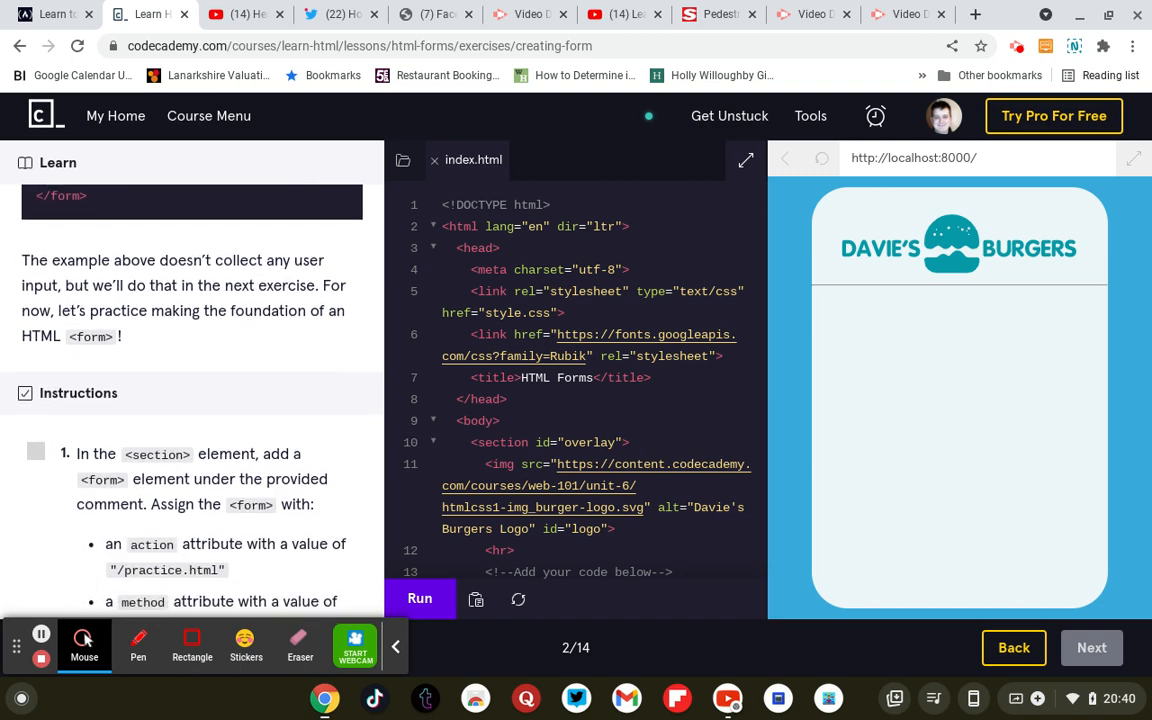
scroll("down", 3)
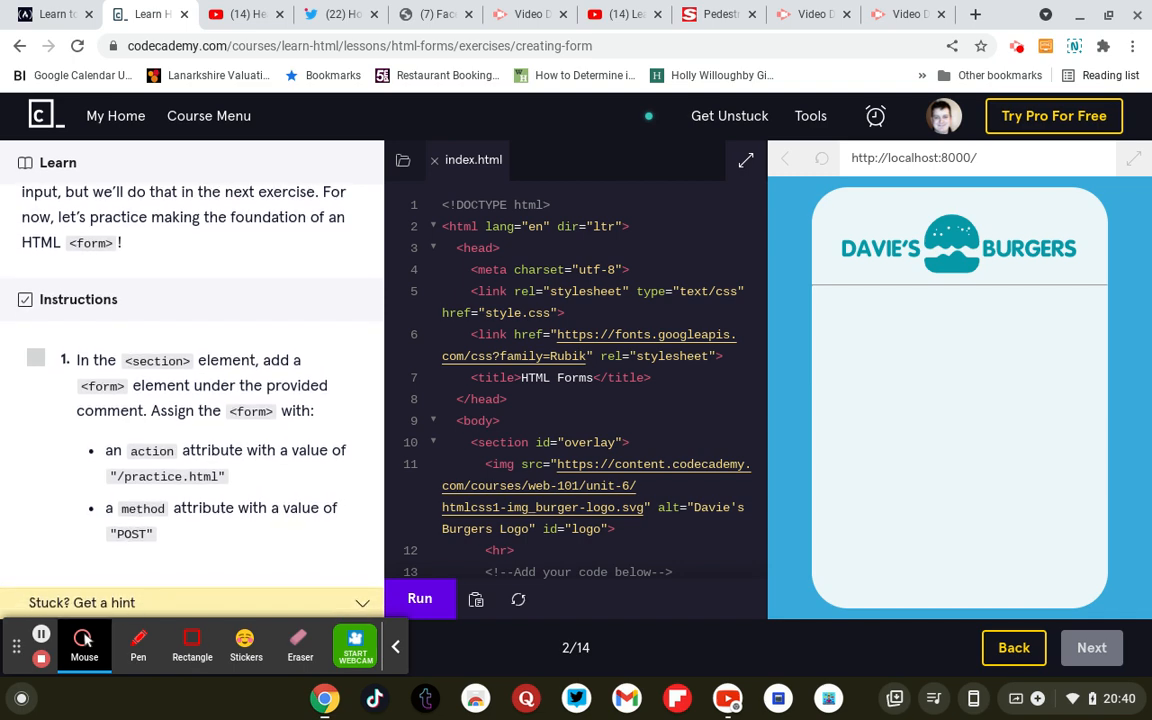
scroll("down", 3)
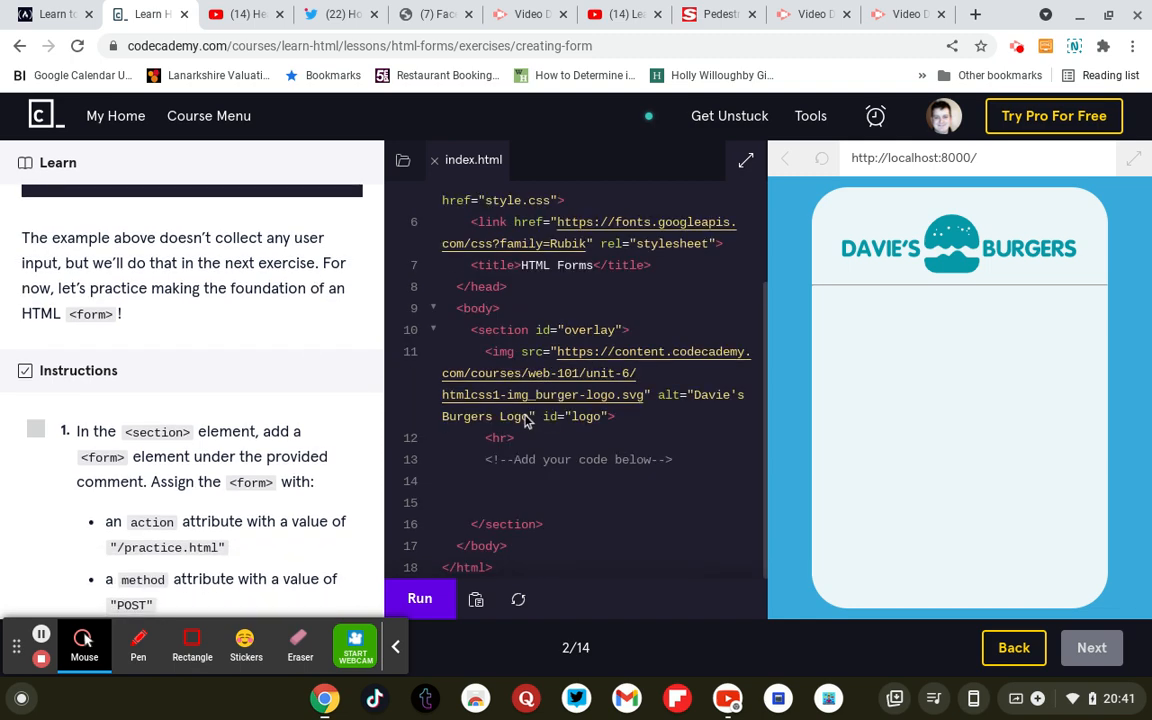
mouse_move(560, 524)
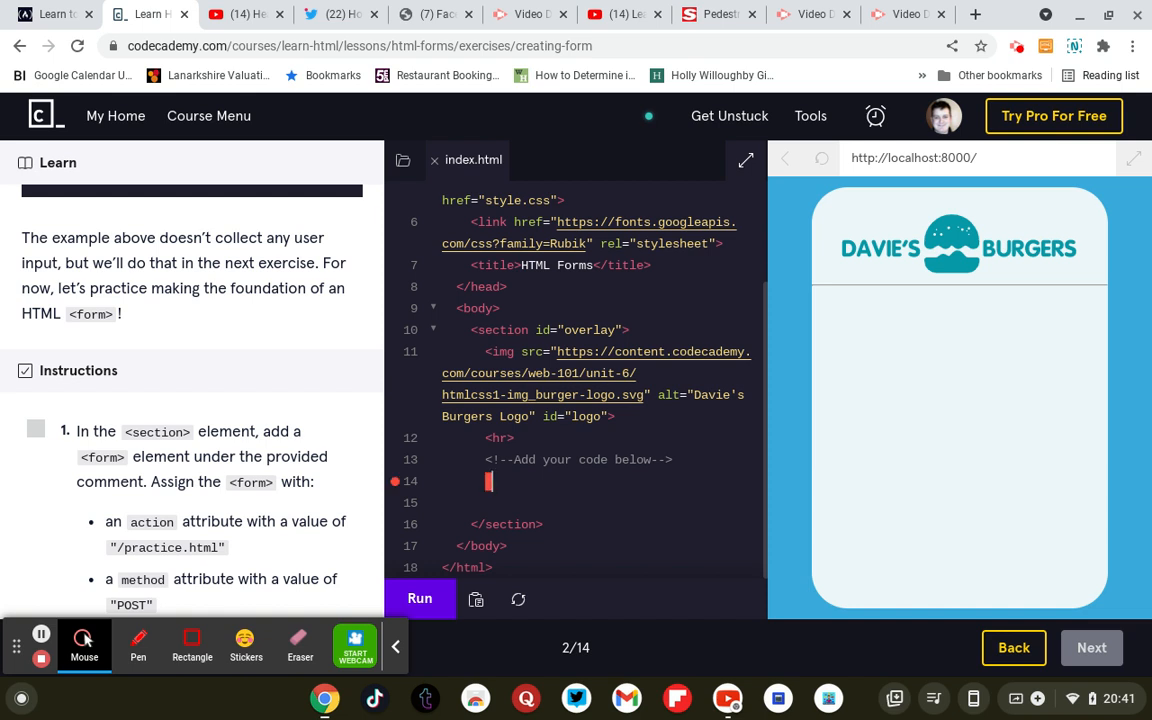
Add an empty <form> element below the 'Add your code below' comment in index.html
type("f")
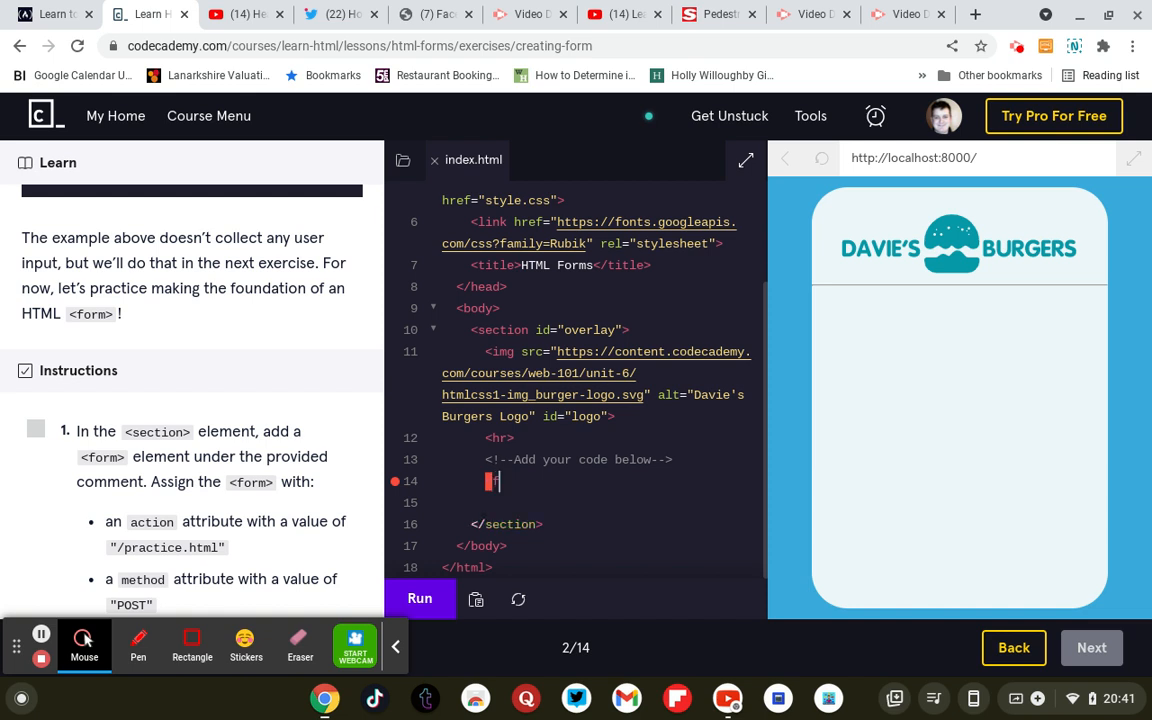
type("<form>")
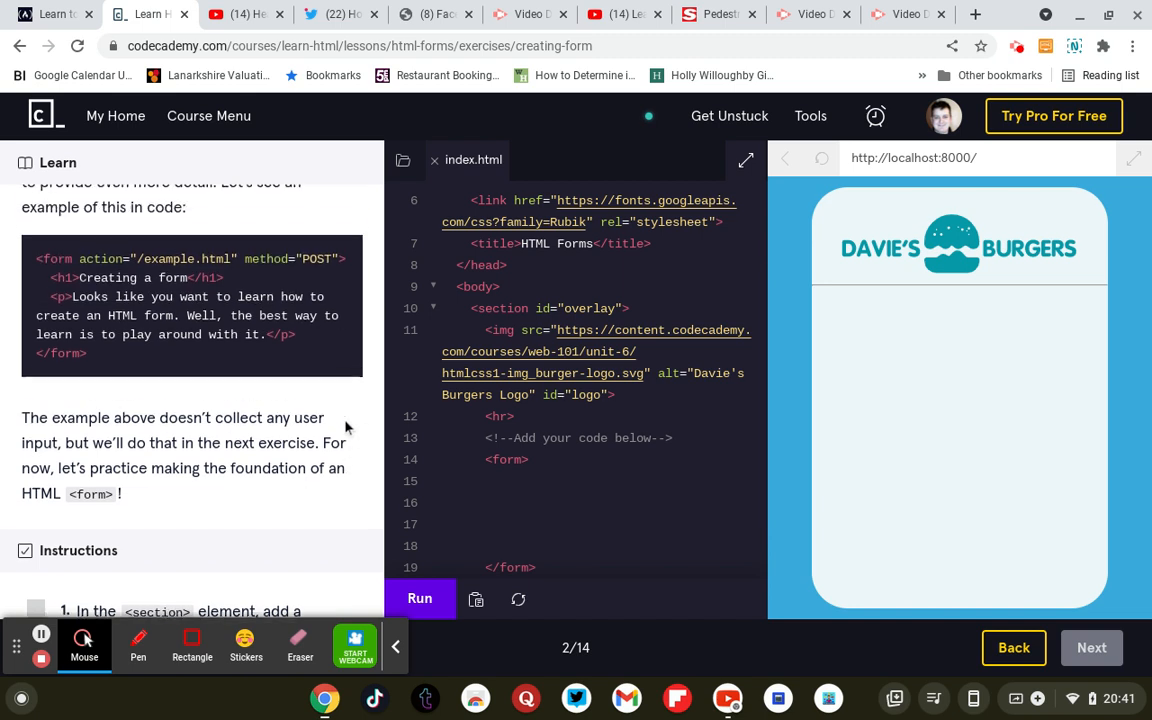
Give the form tag action="./practice.html" and method="post" attributes
scroll("down", 3)
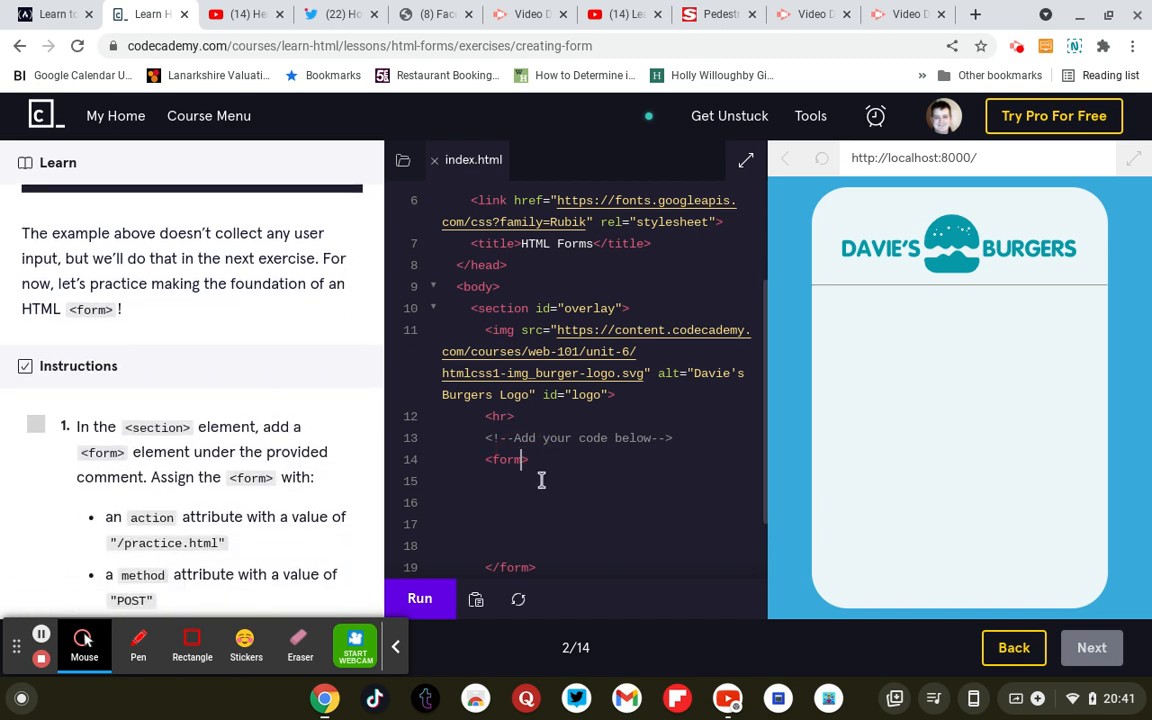
type("action=\"")
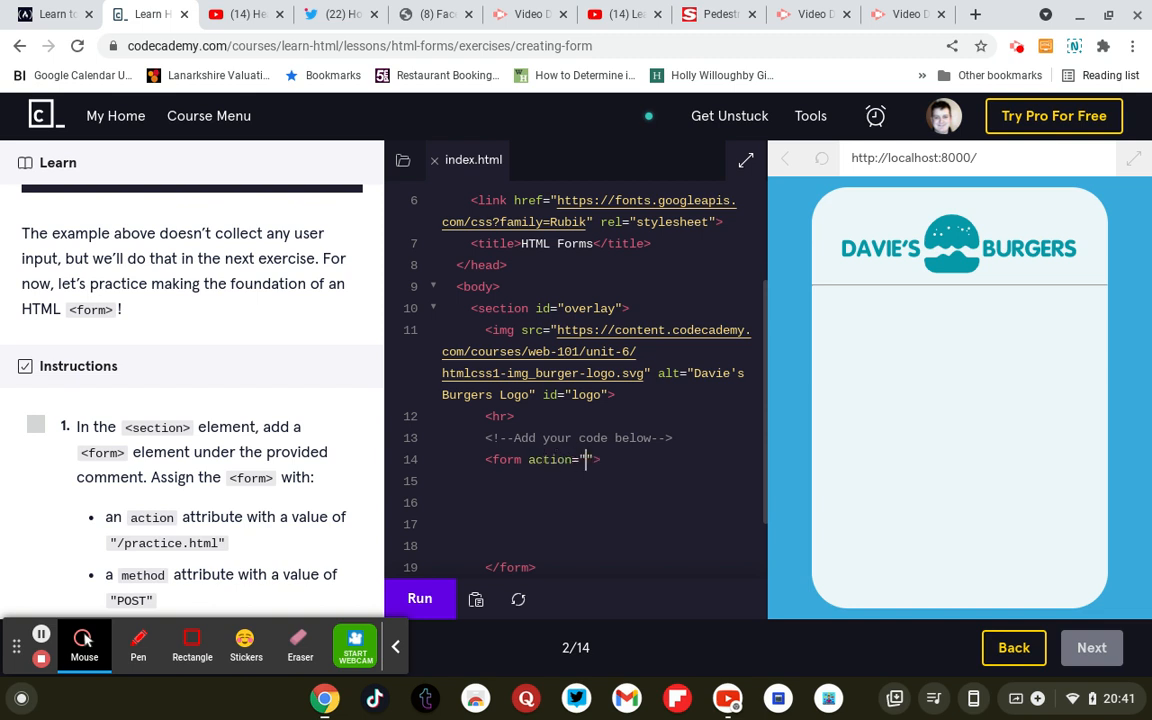
type("./")
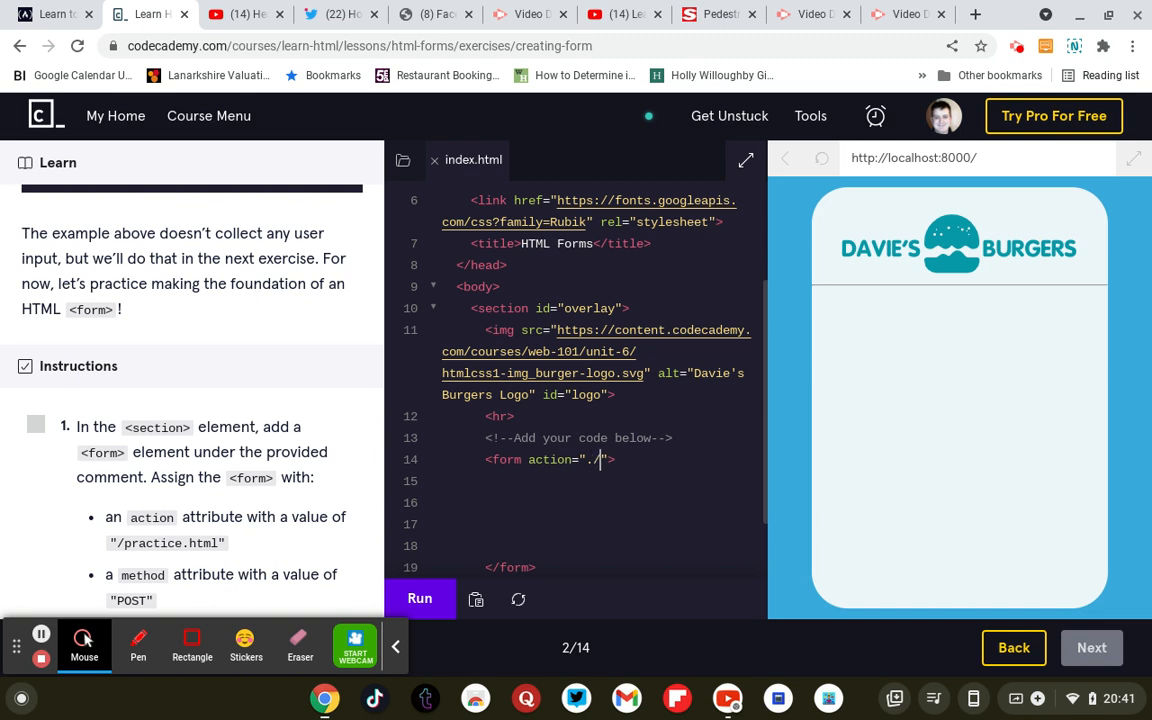
type("pra")
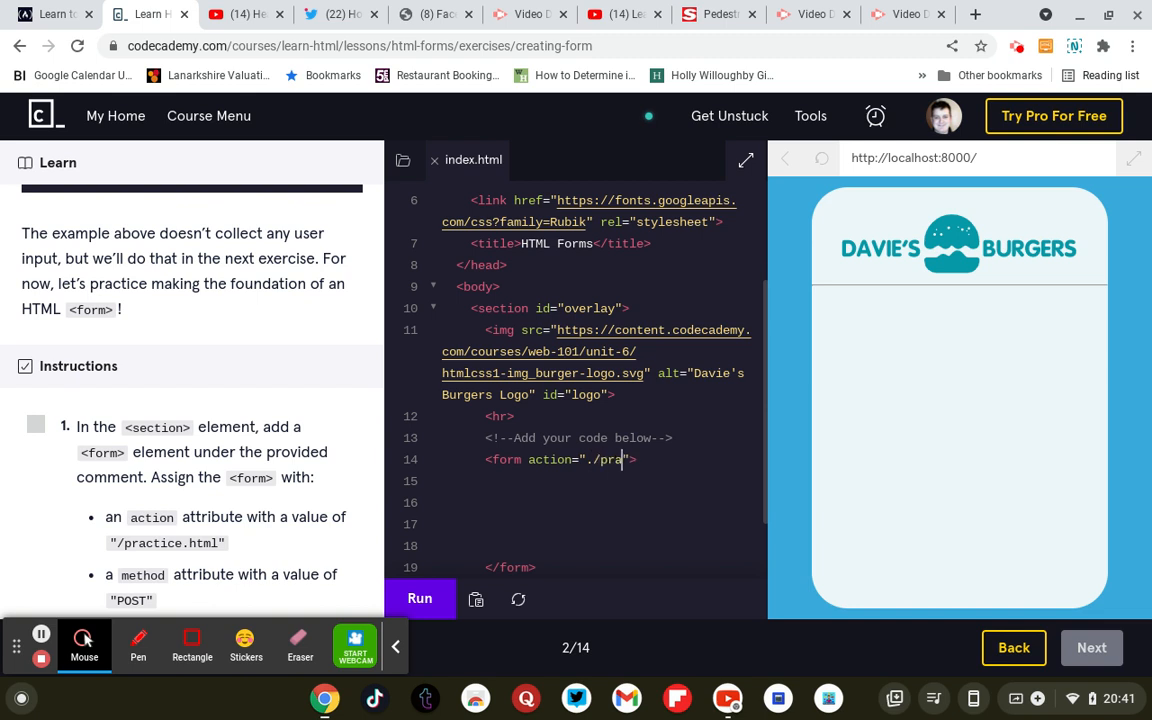
type("ctice.")
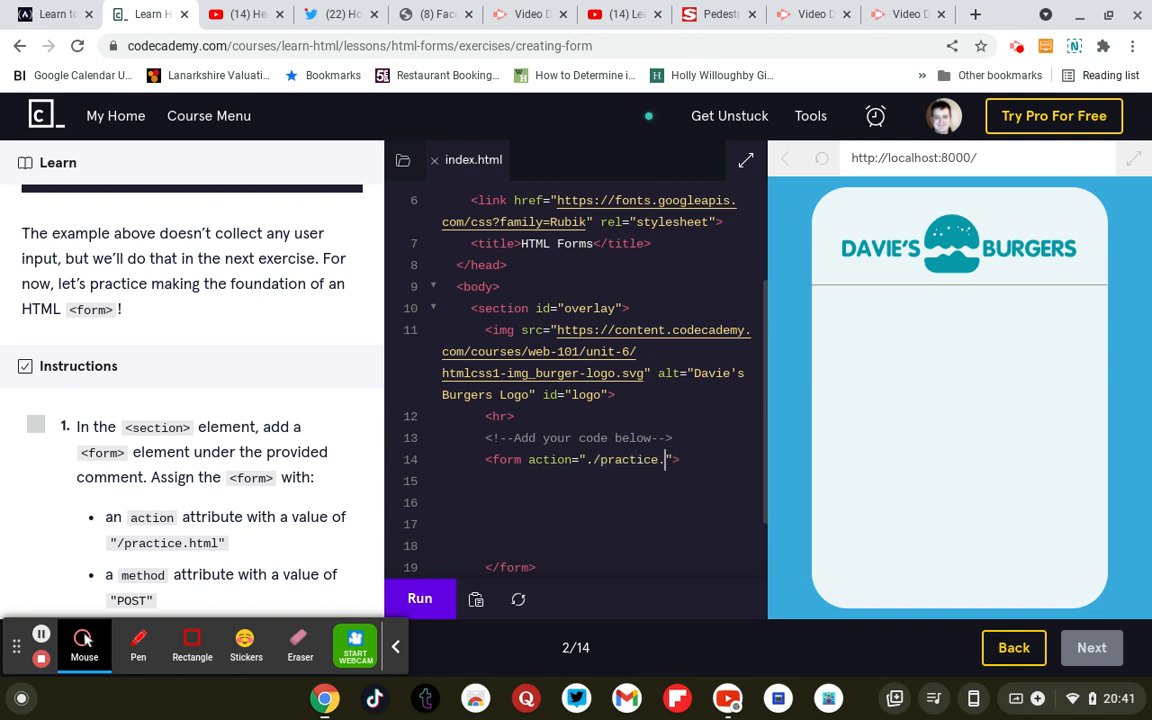
type("html")
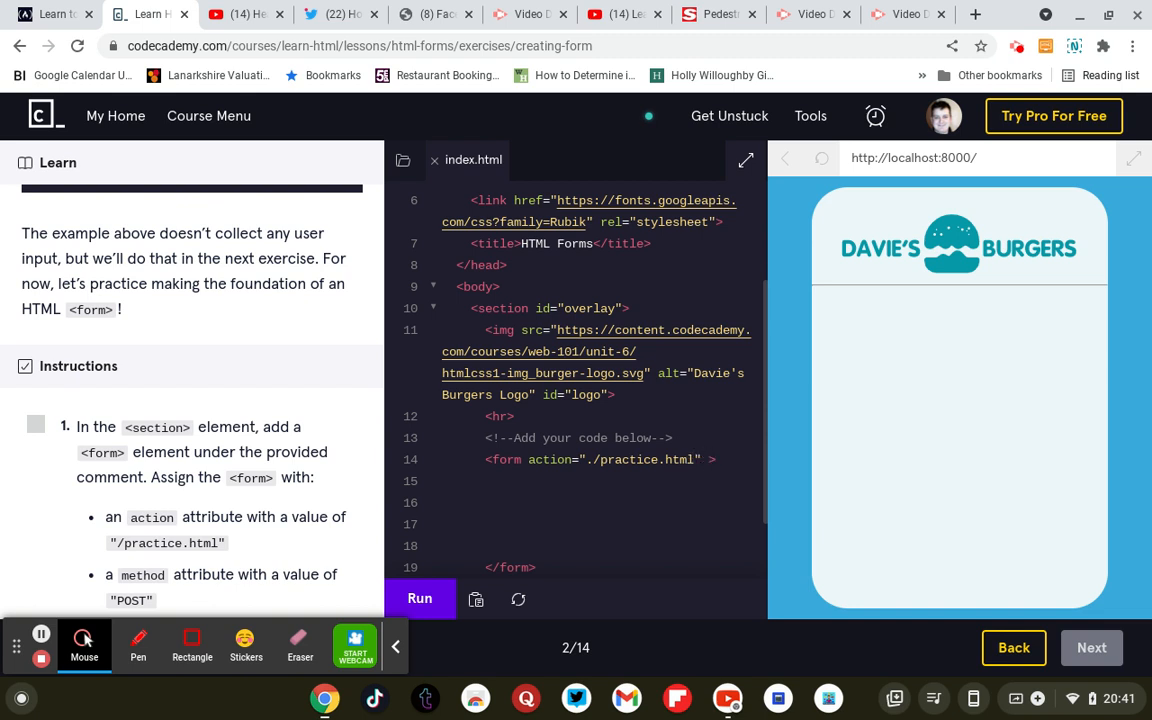
type("meths")
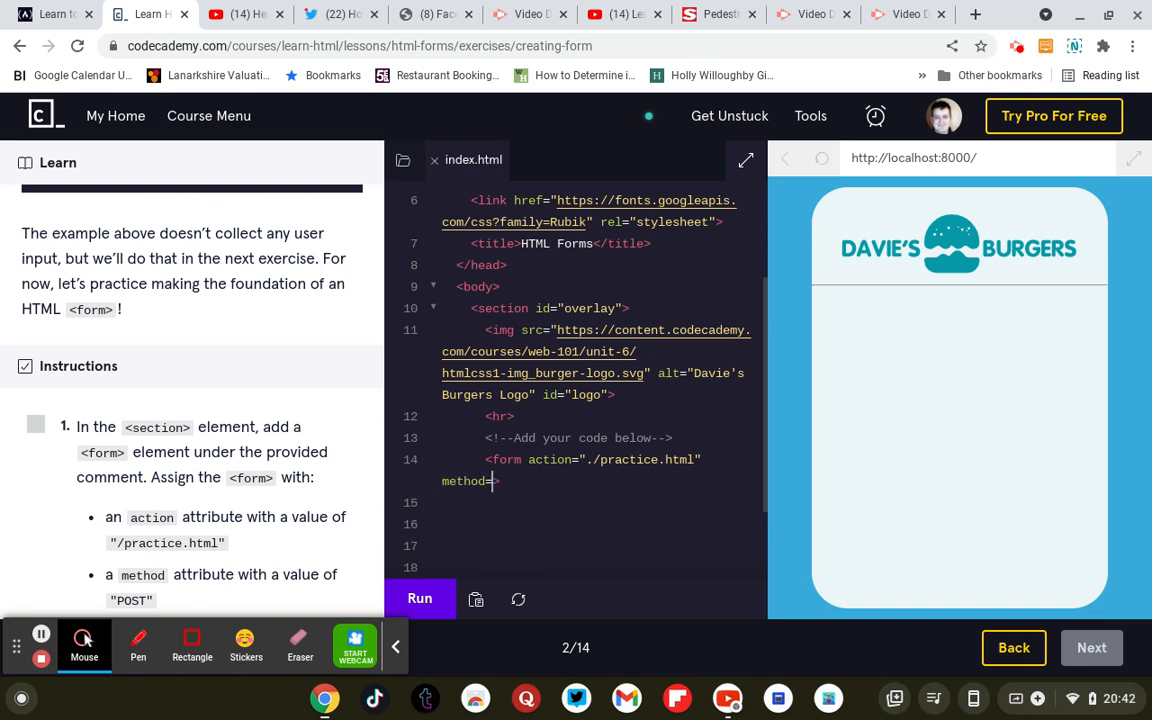
type("\"pos")
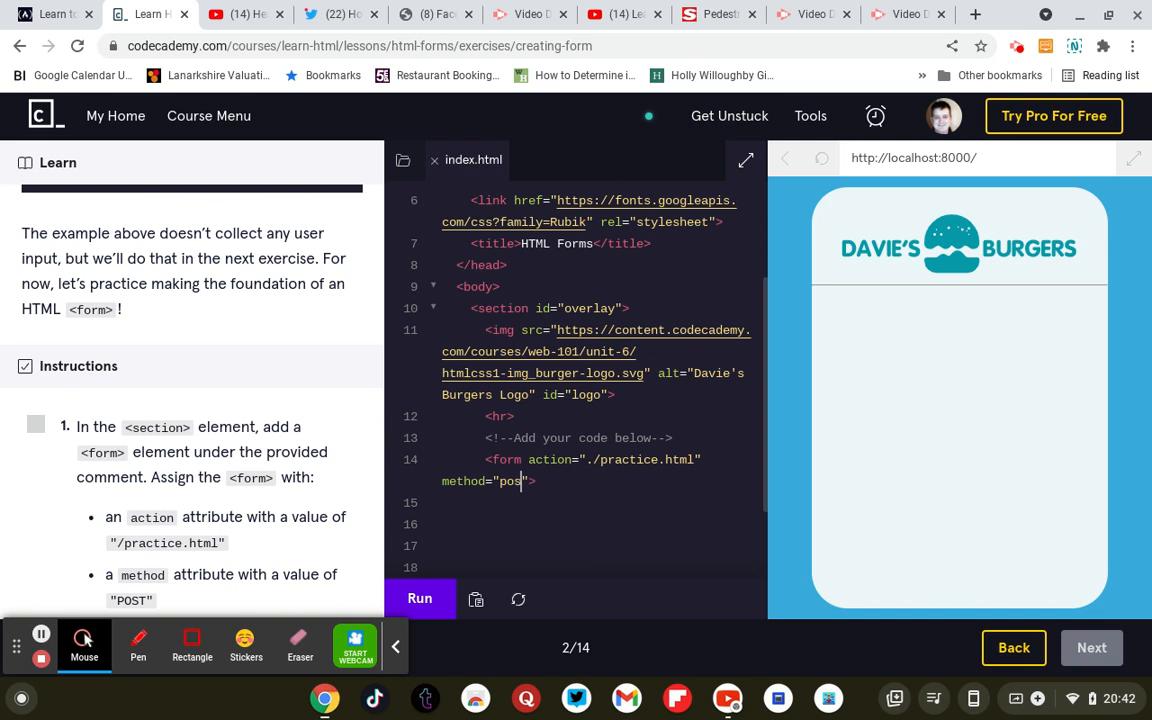
type("t")
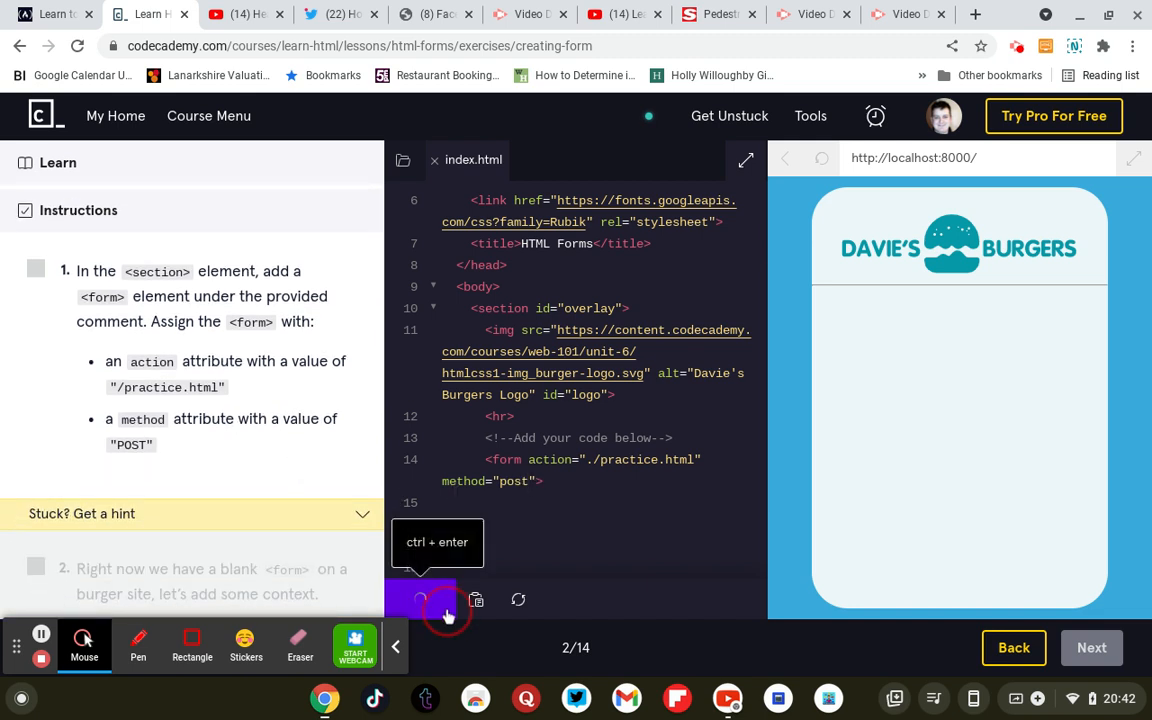
Run the code so step 1 passes, then reveal the hint for step 2
left_click(420, 600)
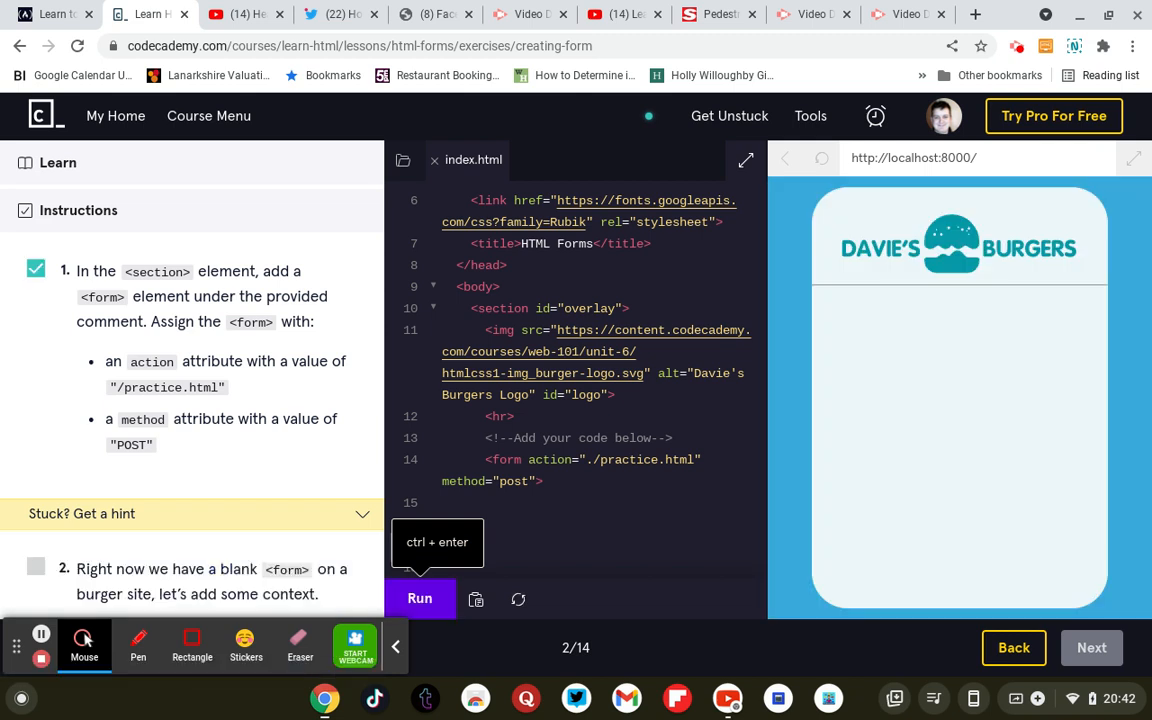
scroll("down", 3)
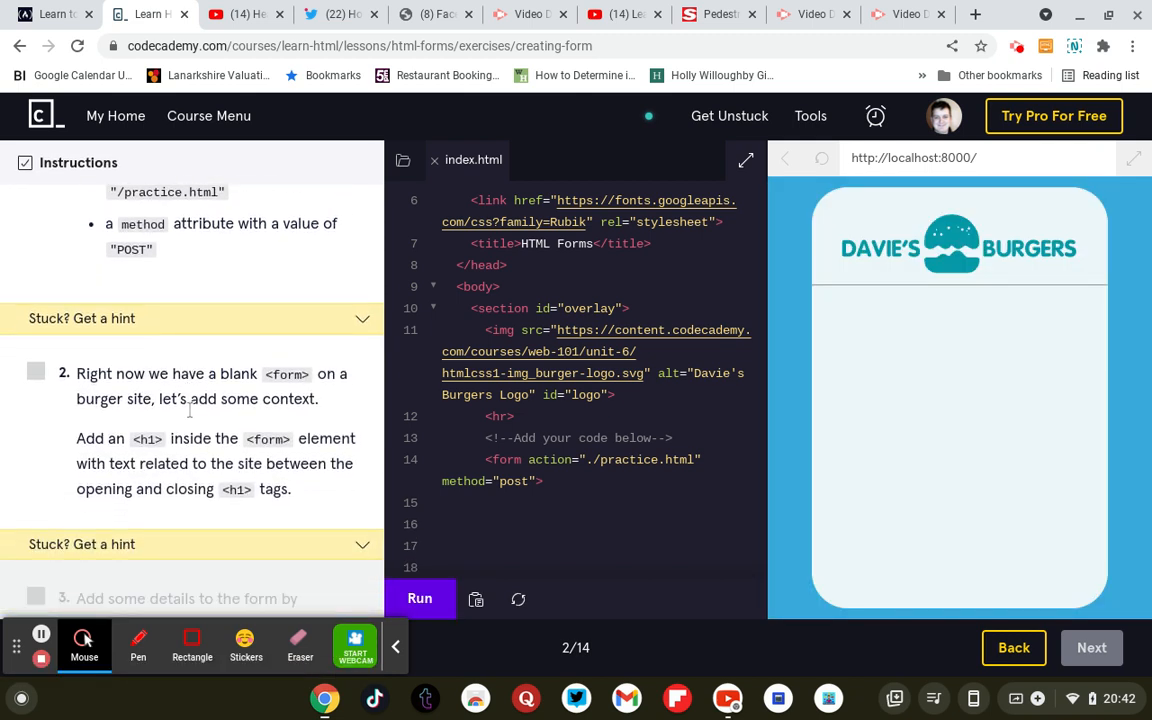
scroll("down", 3)
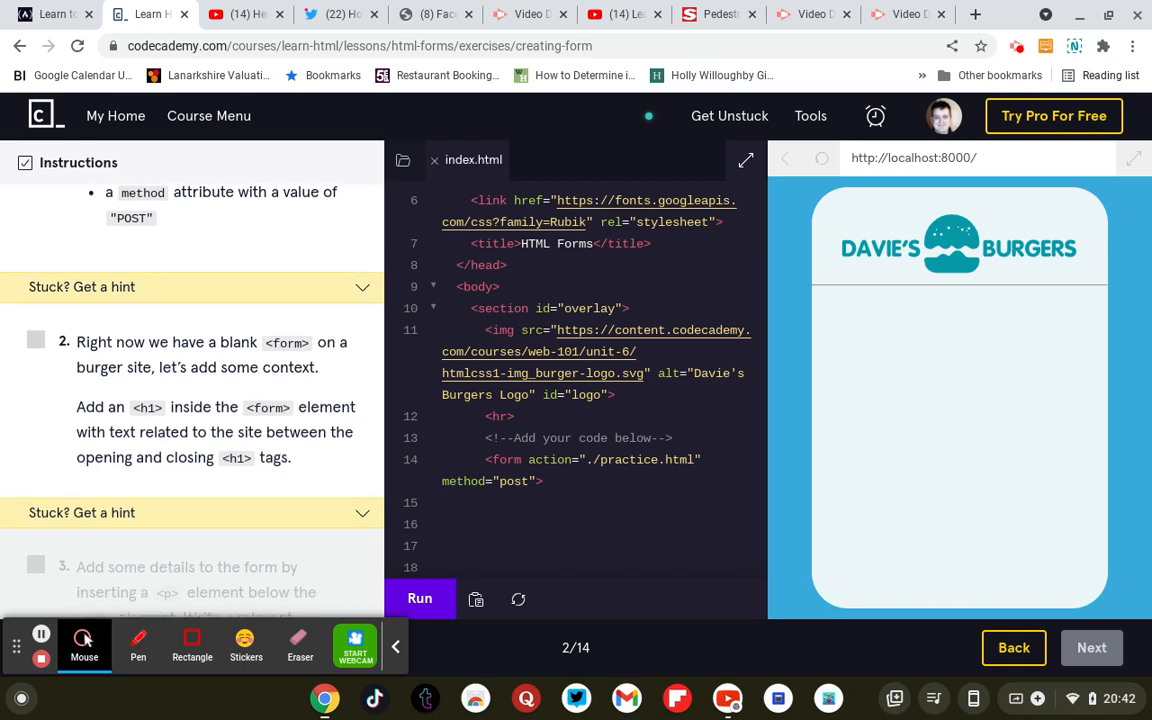
mouse_move(140, 432)
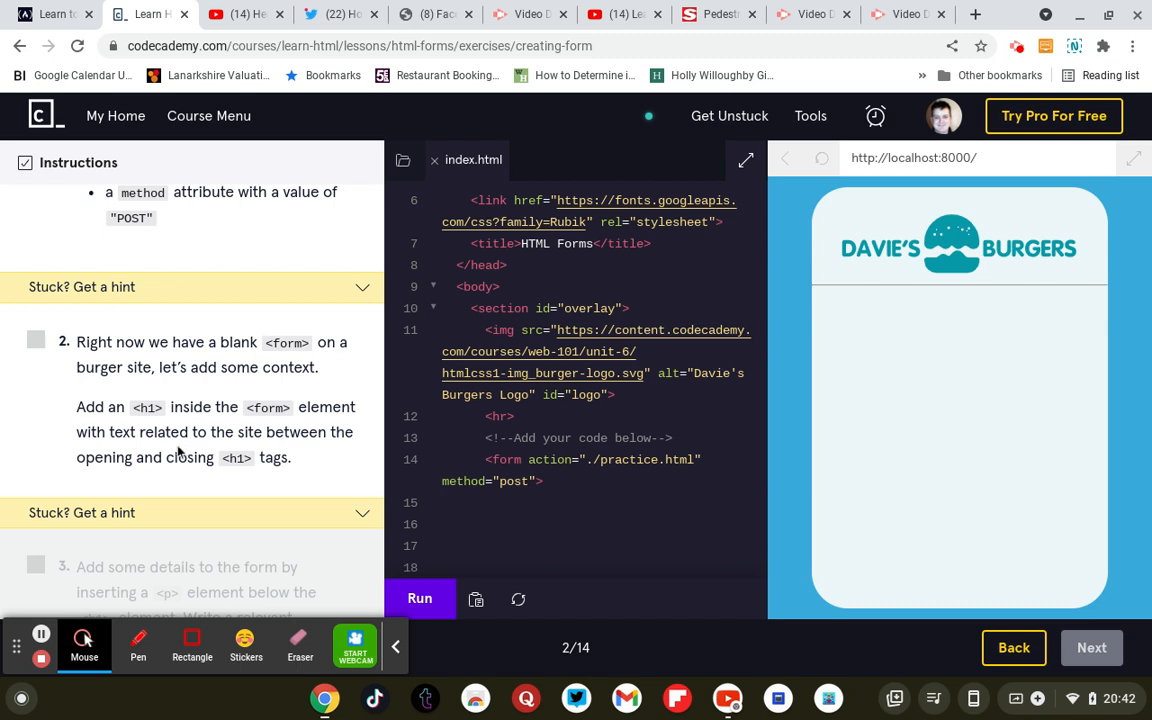
mouse_move(236, 472)
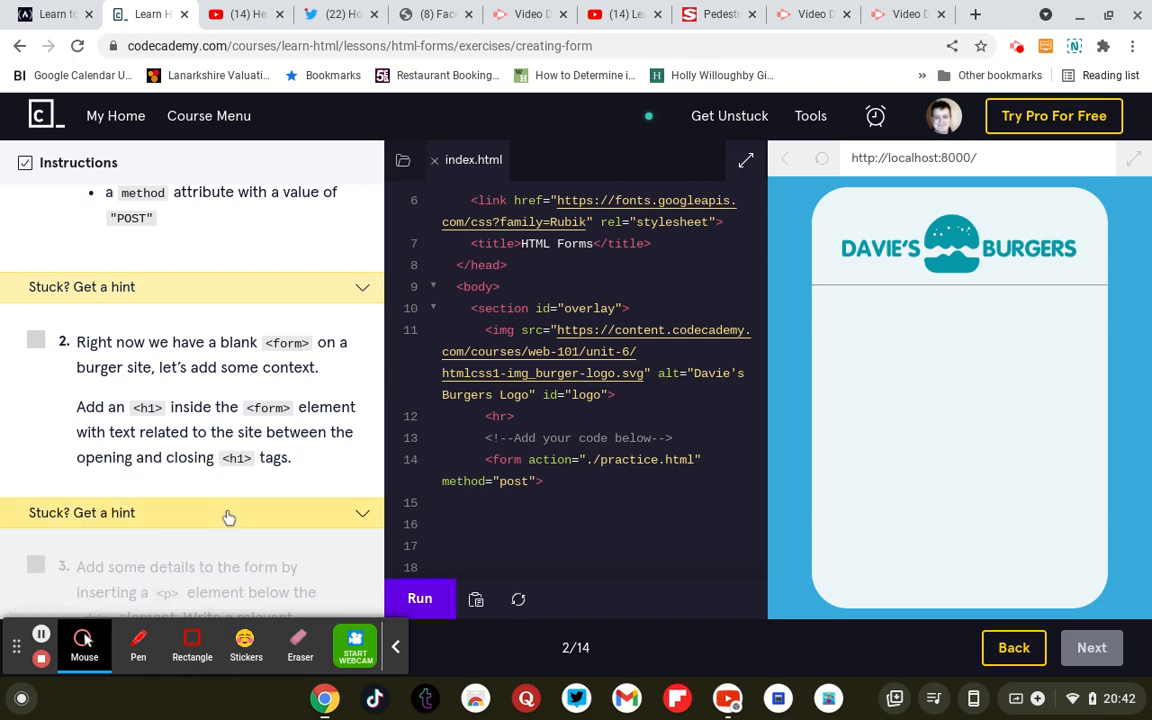
left_click(228, 512)
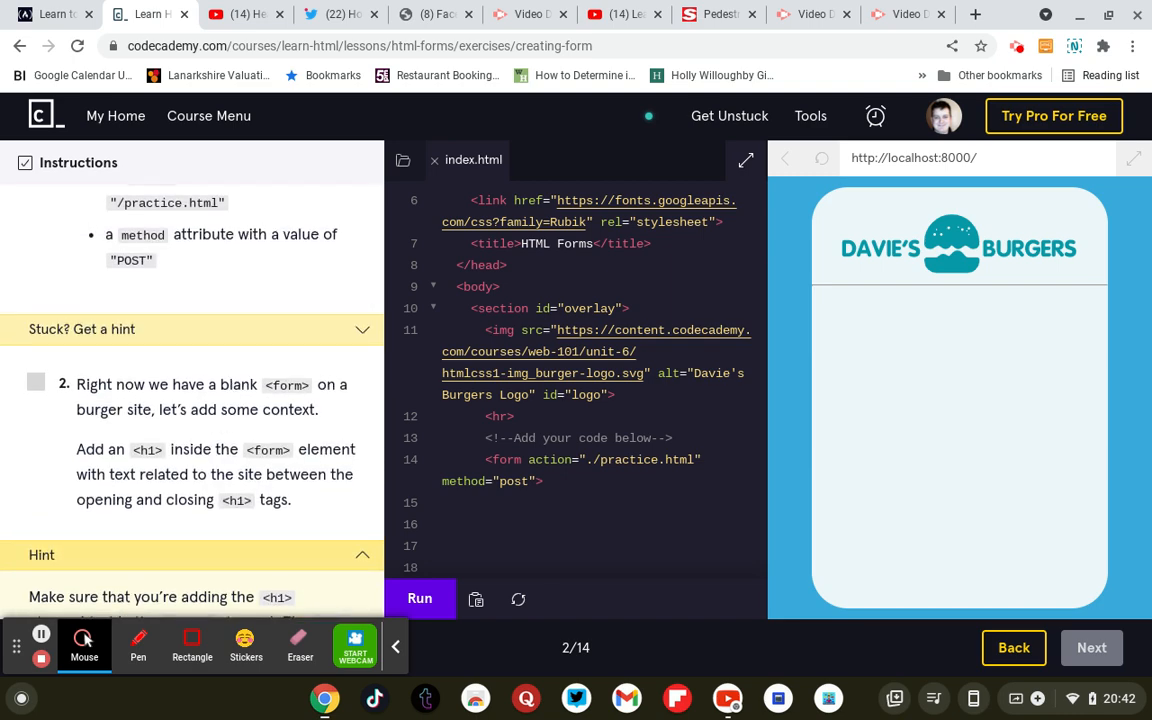
Add an empty <h1></h1> heading inside the form in index.html
left_click(556, 488)
type("<h1>")
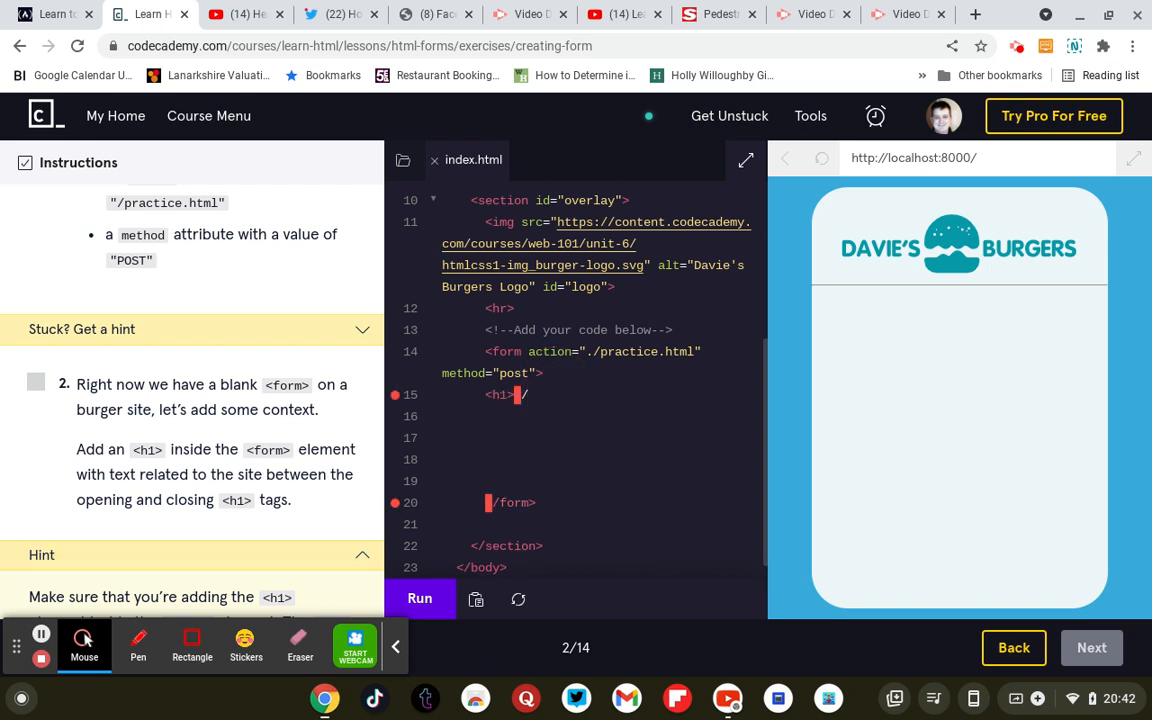
type("</h1>")
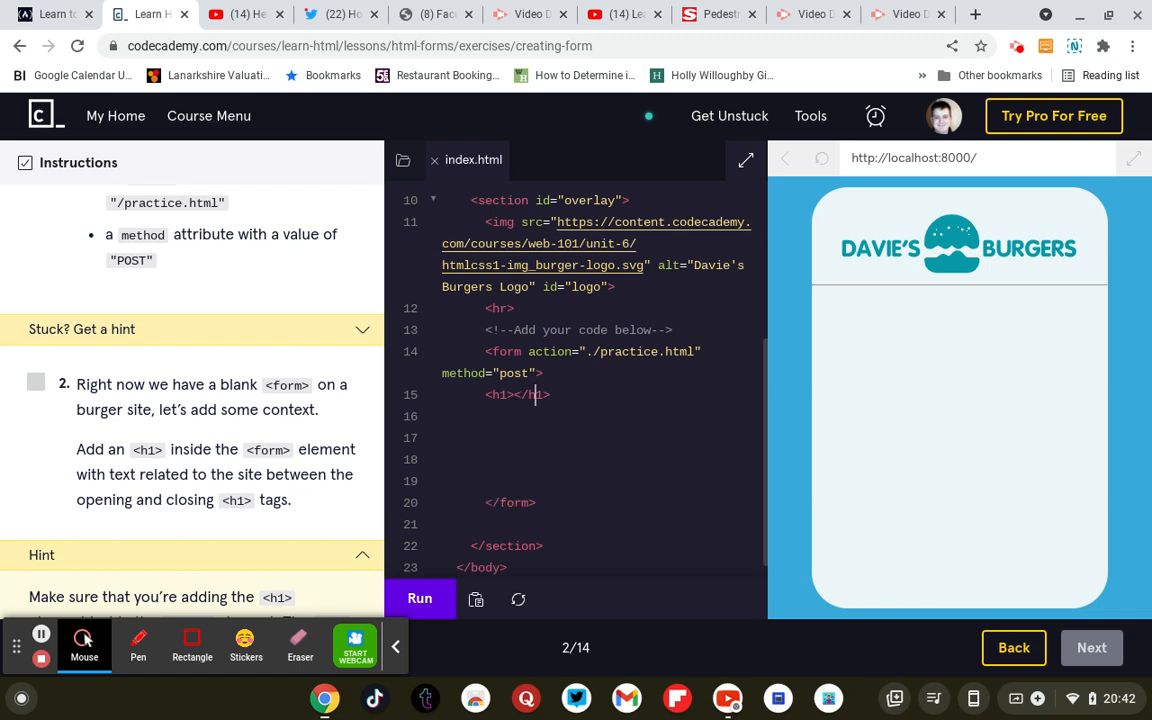